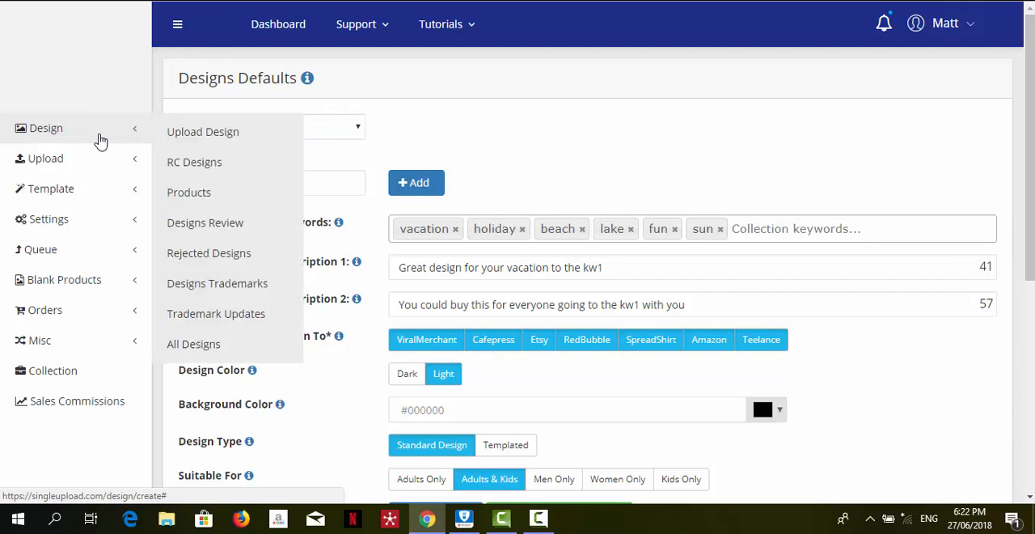
mouse_move(496, 122)
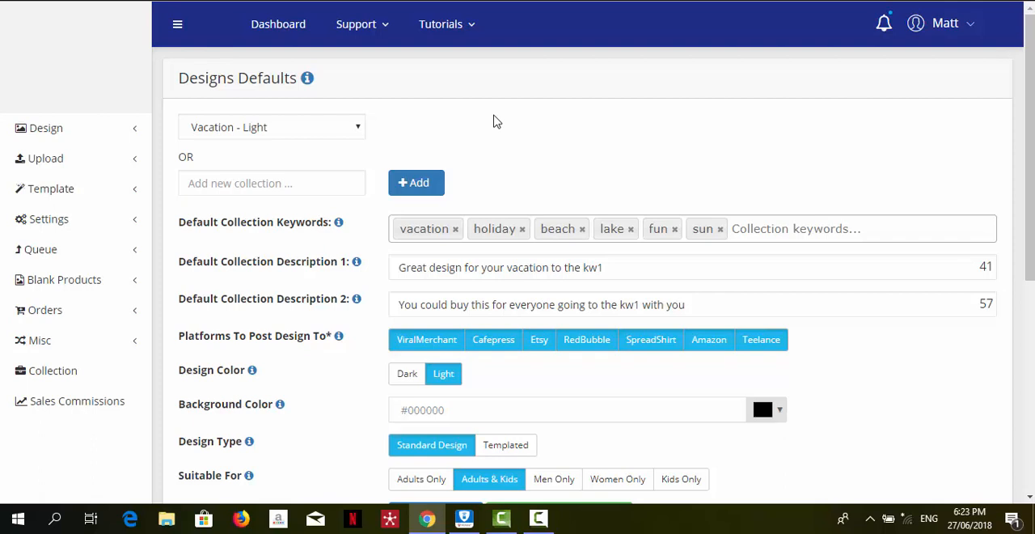
Keep Vacation - Light as the chosen collection for the upload defaults
click(272, 126)
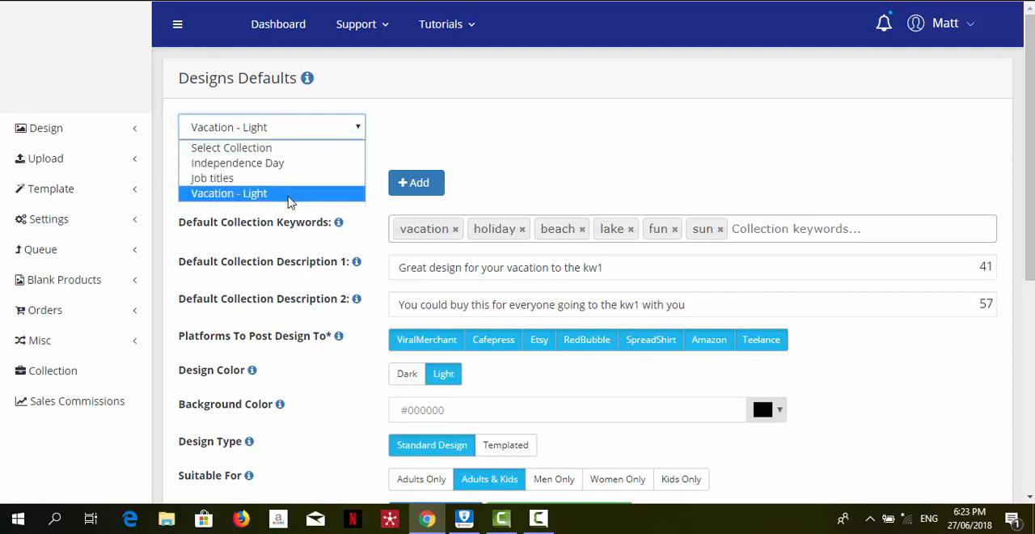
click(230, 192)
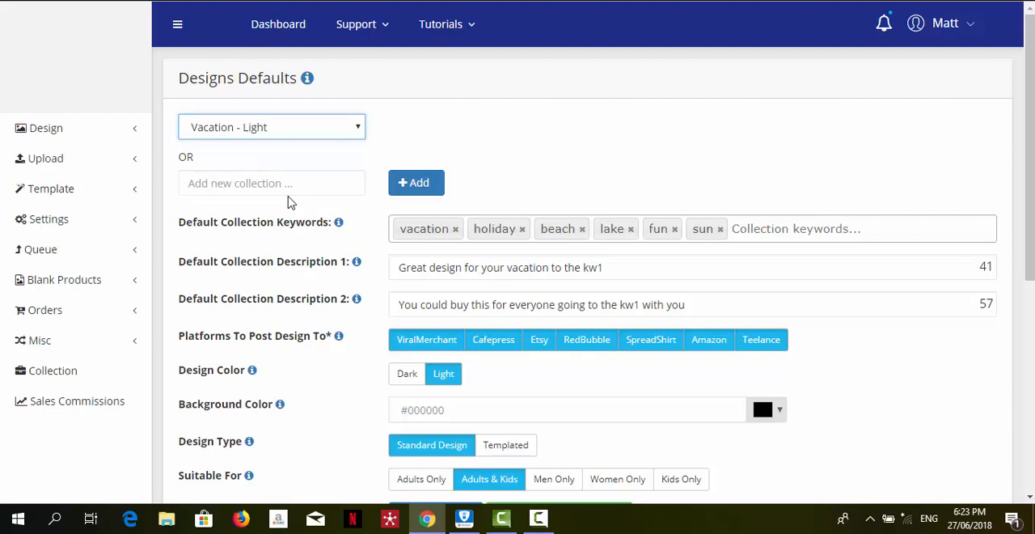
scroll(down, 3)
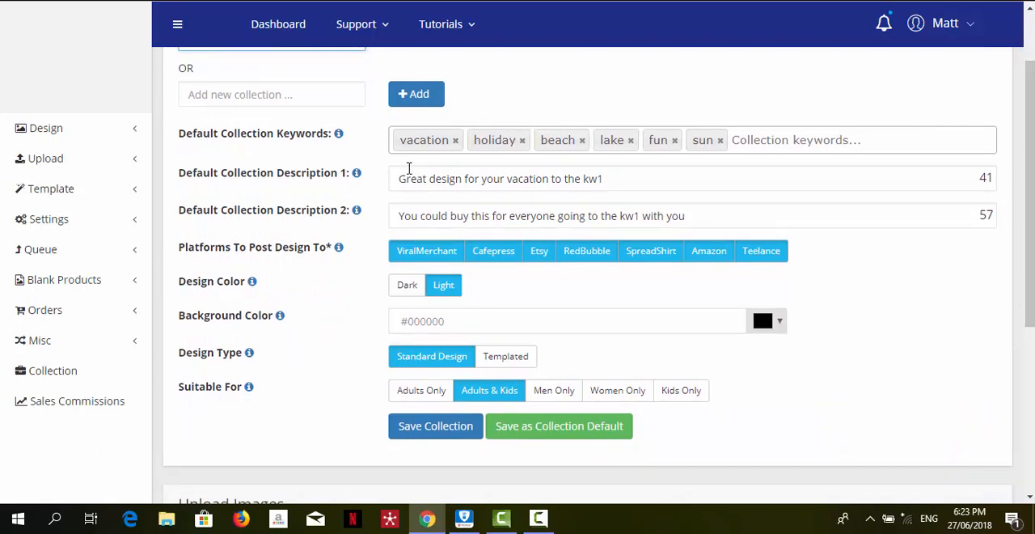
mouse_move(343, 180)
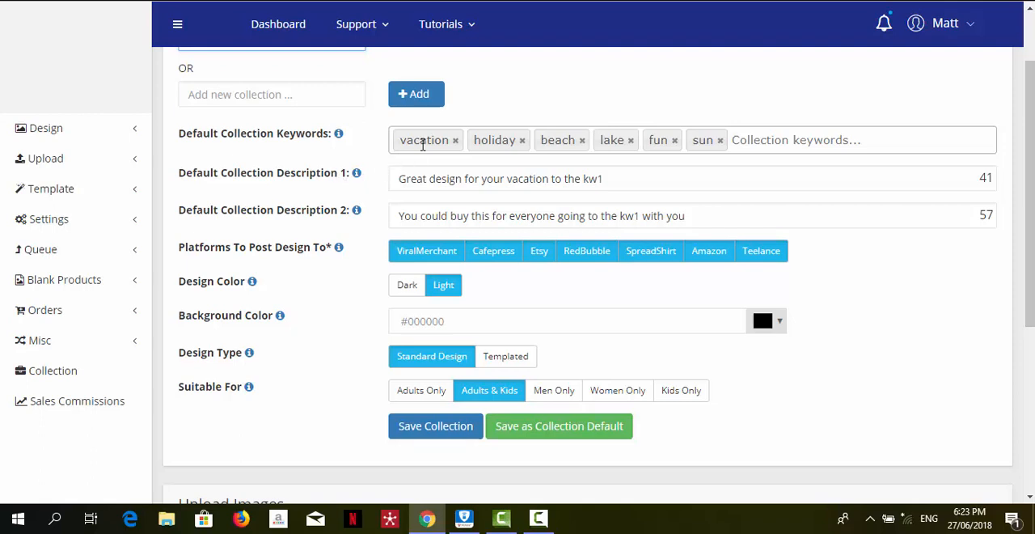
mouse_move(503, 144)
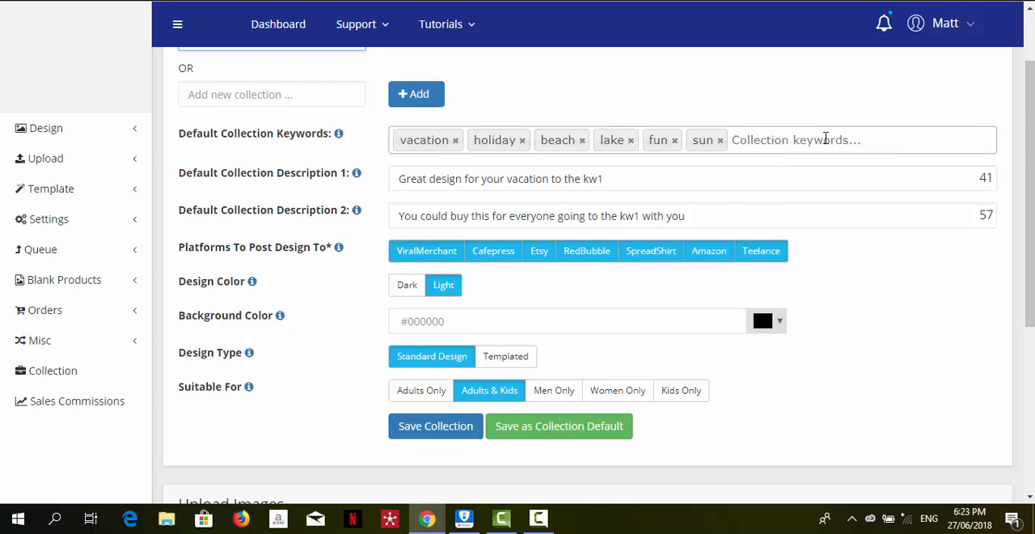
mouse_move(627, 205)
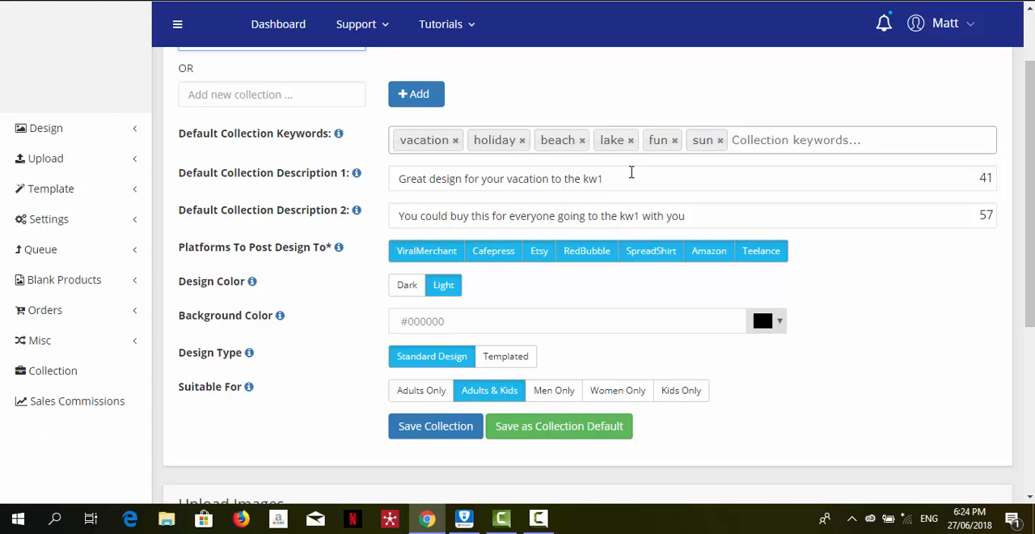
mouse_move(498, 170)
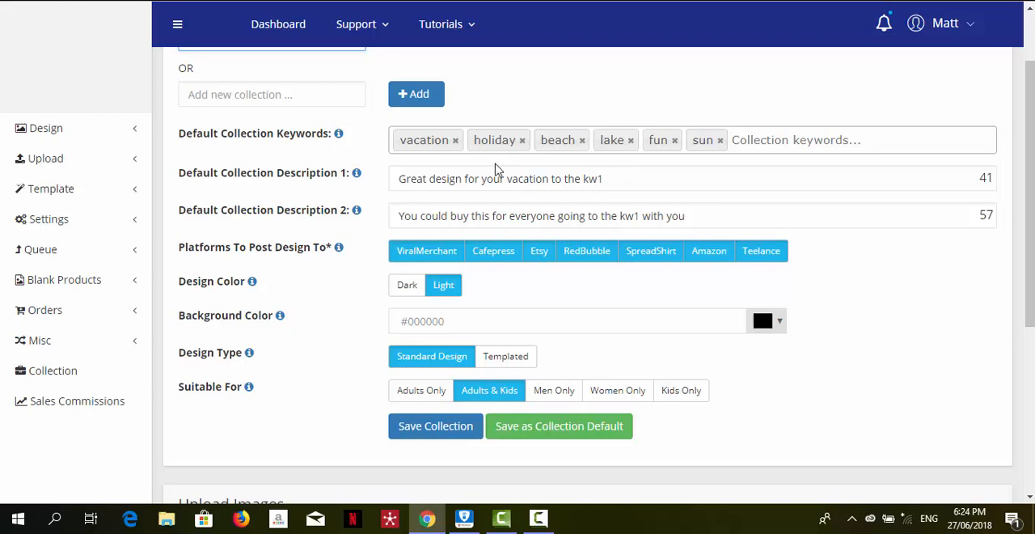
mouse_move(352, 157)
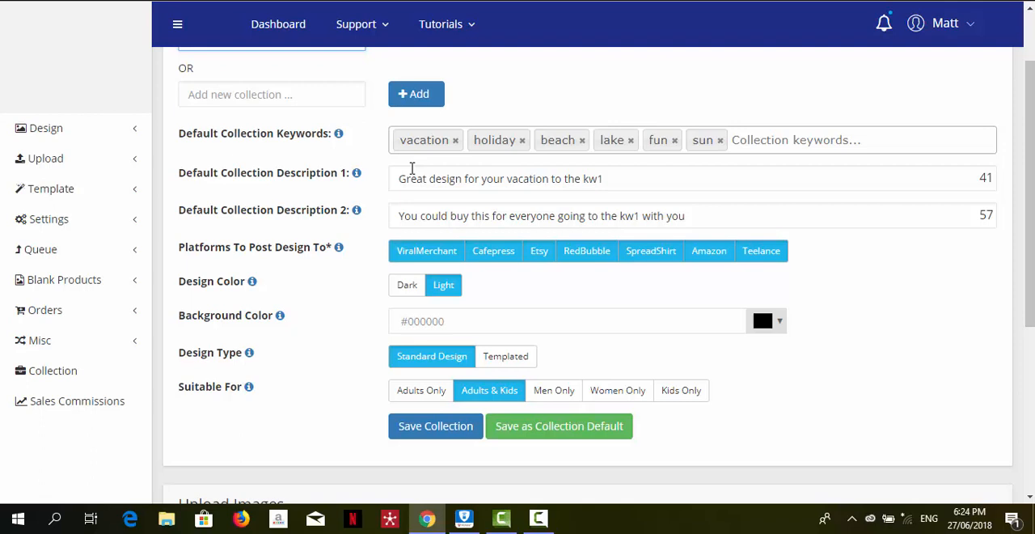
mouse_move(295, 182)
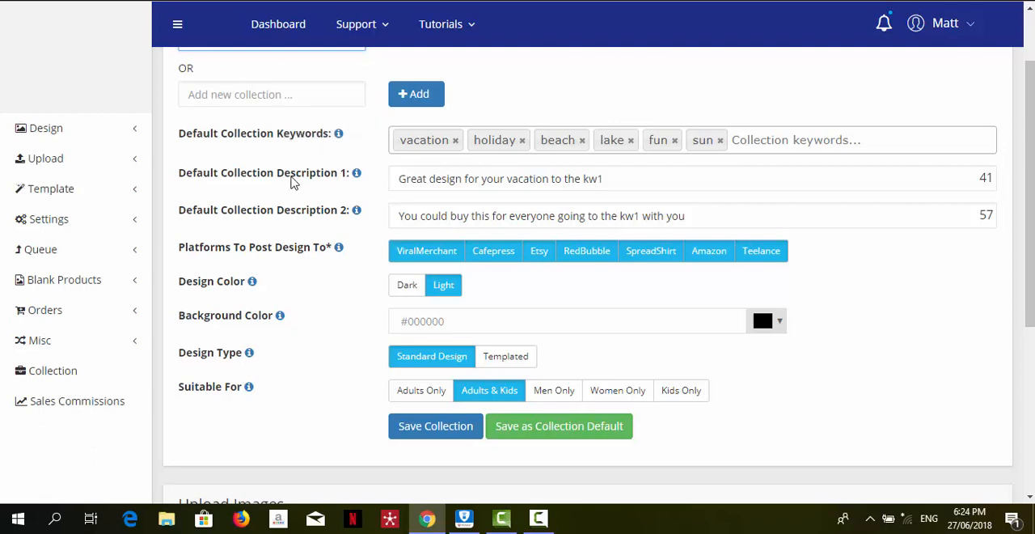
mouse_move(563, 180)
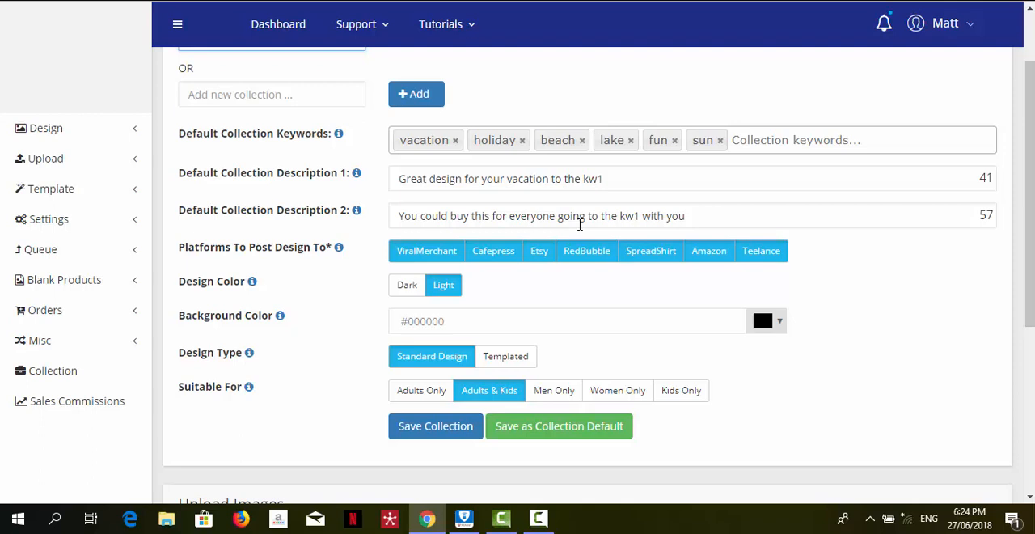
mouse_move(779, 201)
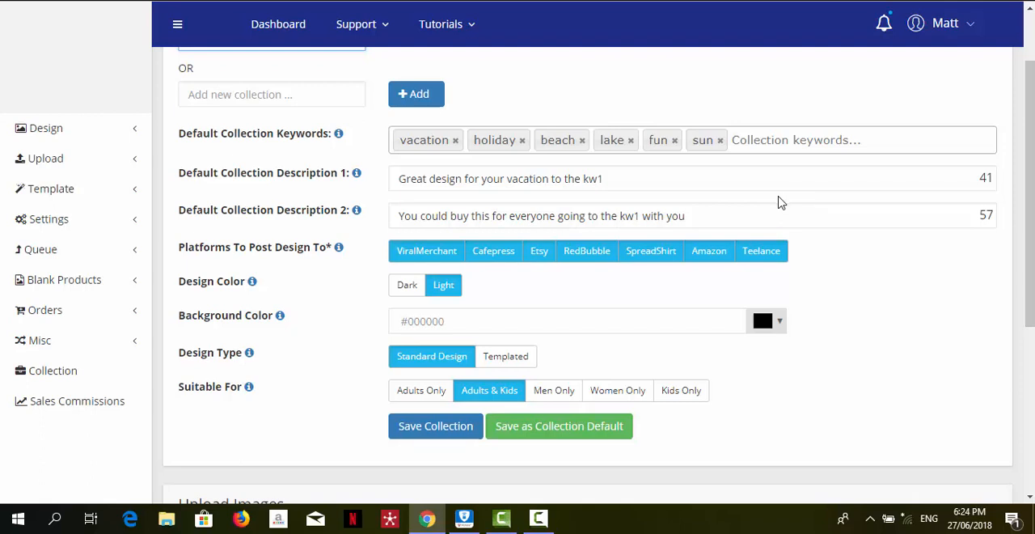
mouse_move(821, 211)
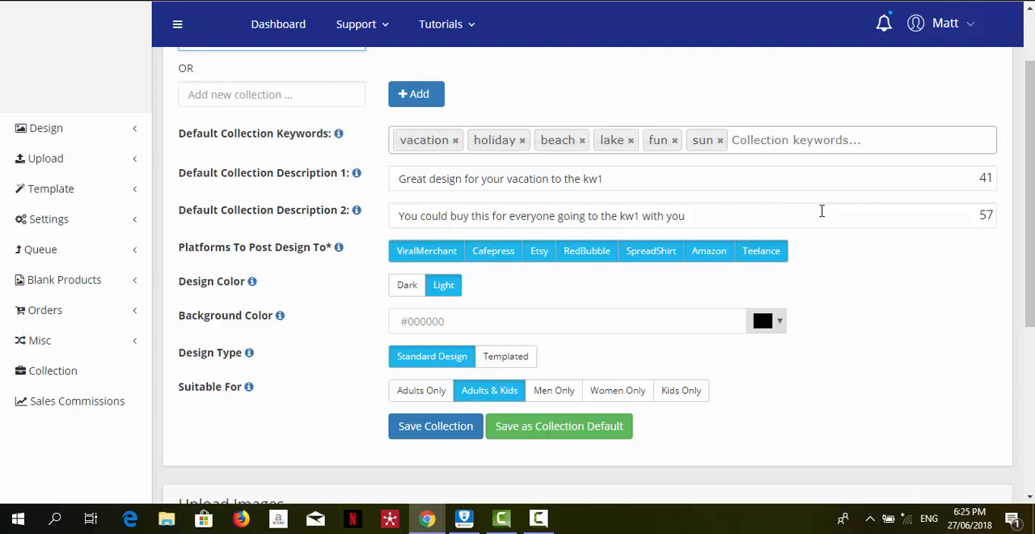
mouse_move(991, 201)
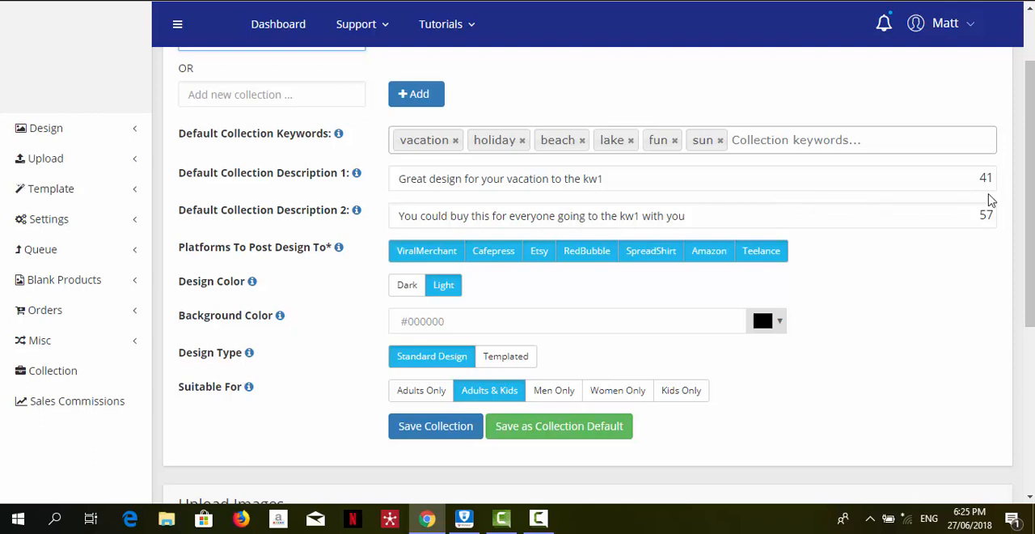
mouse_move(993, 187)
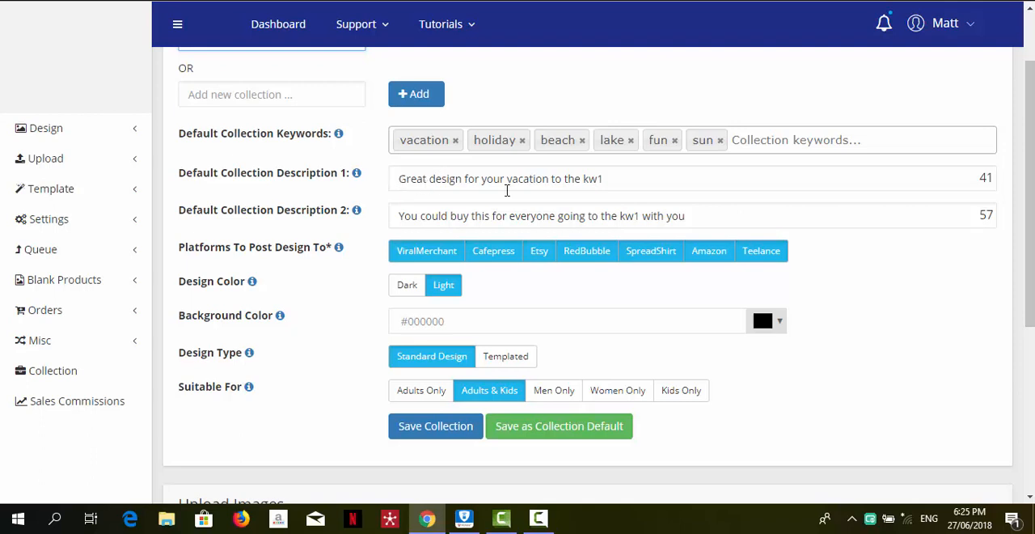
Review the default description's kw1 placeholder, re-enable ViralMerchant posting and set design colour to Light
click(601, 178)
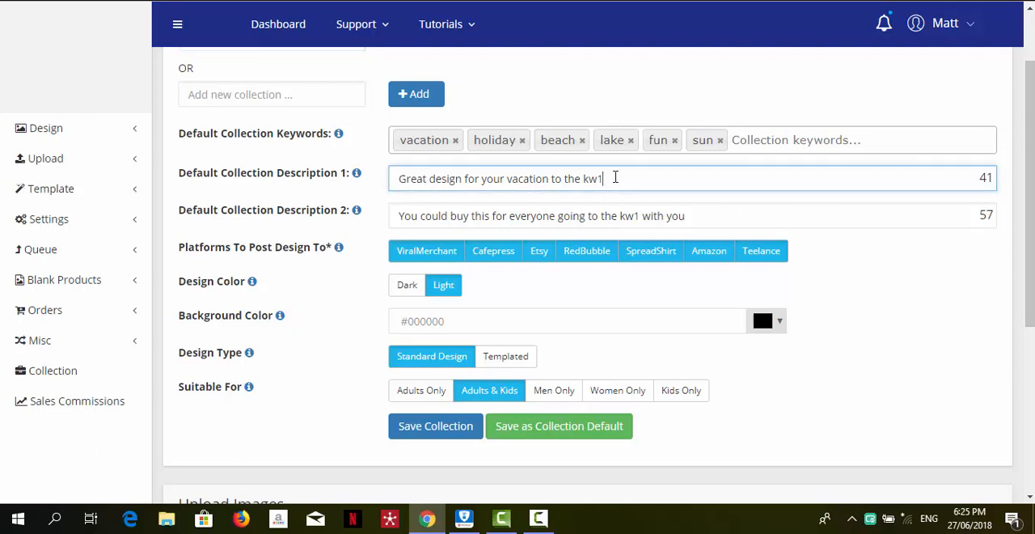
double_click(592, 177)
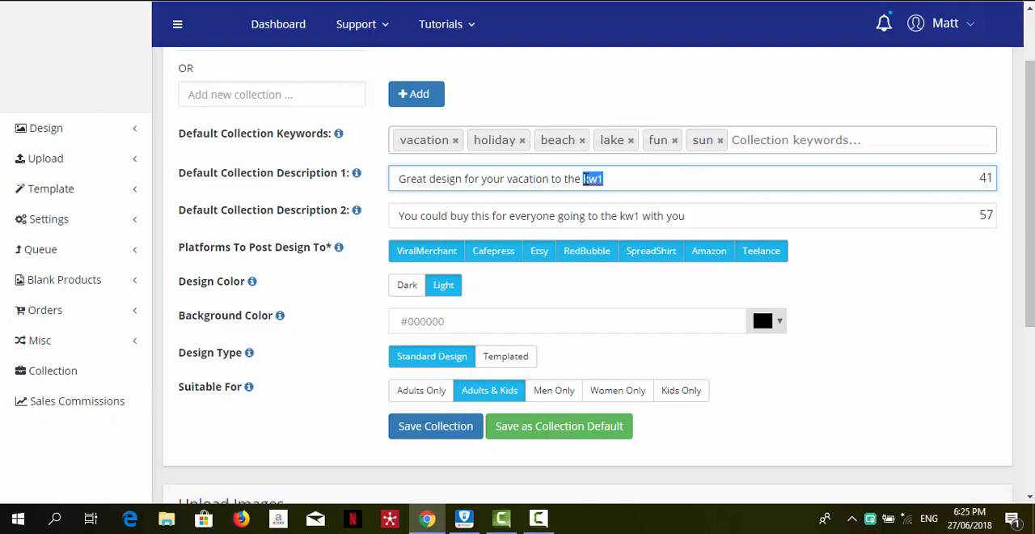
mouse_move(854, 220)
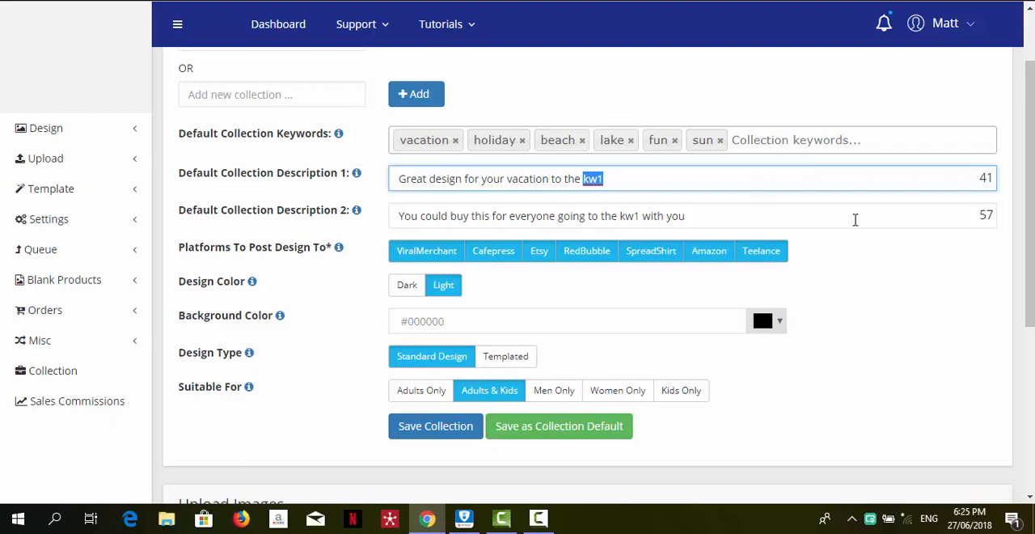
scroll(down, 3)
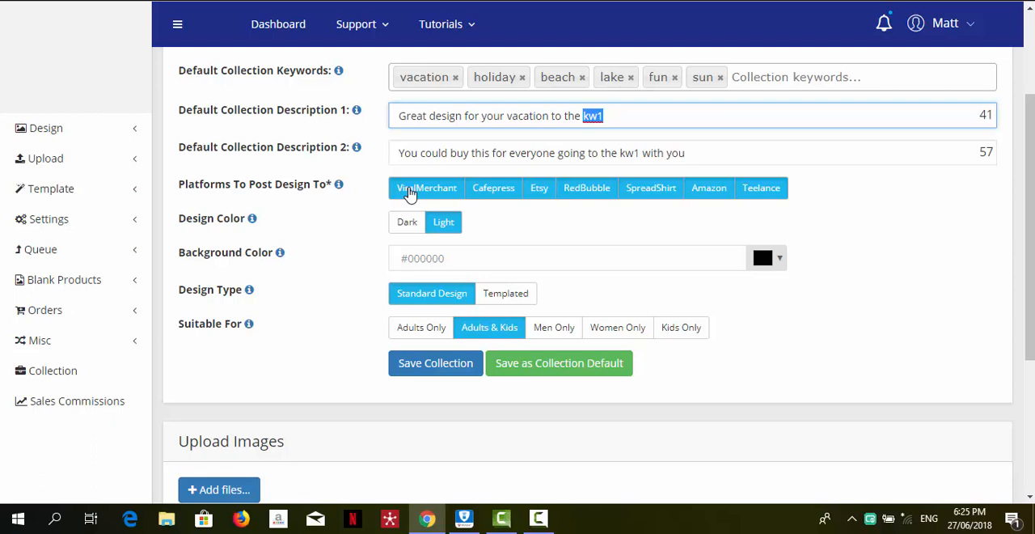
mouse_move(427, 194)
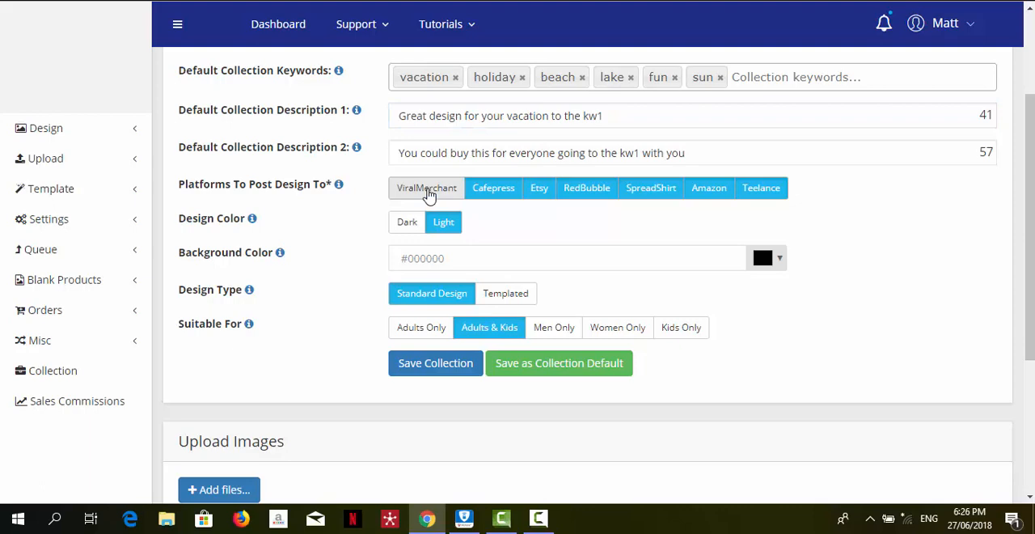
click(427, 186)
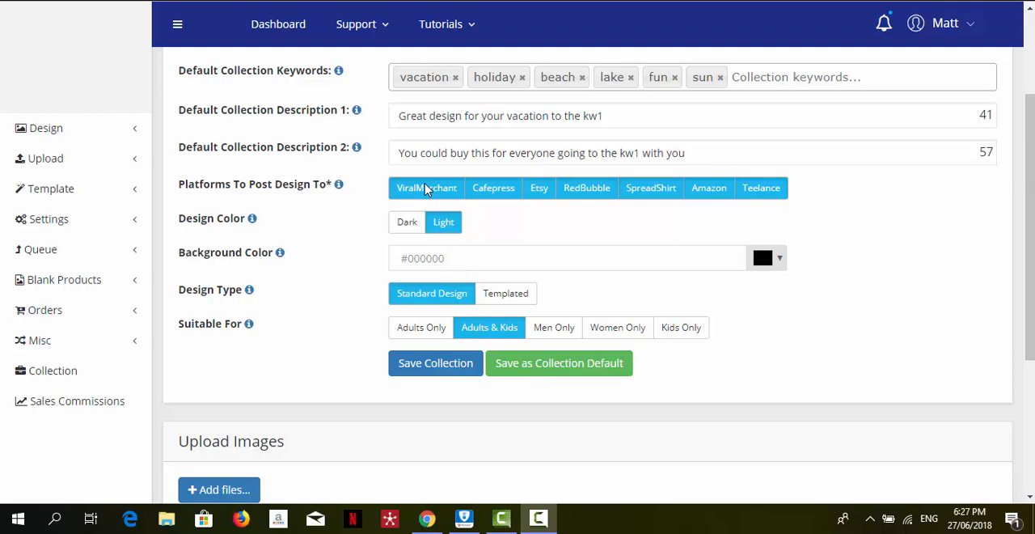
mouse_move(511, 198)
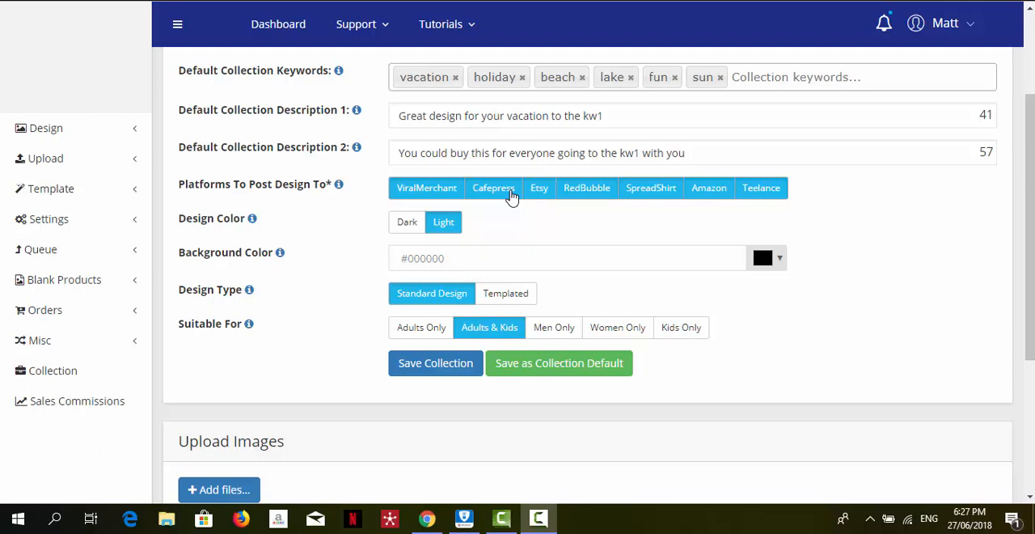
mouse_move(494, 236)
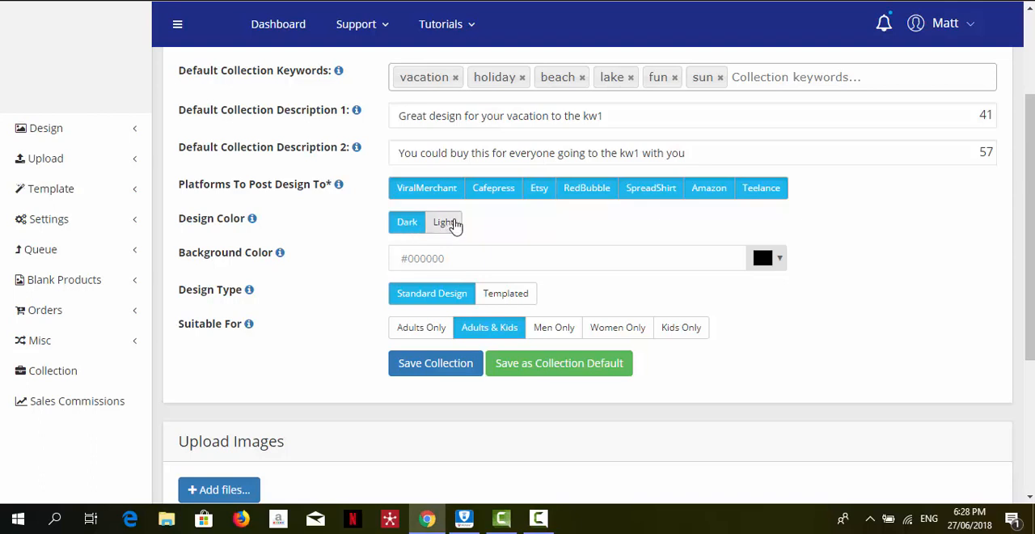
click(443, 221)
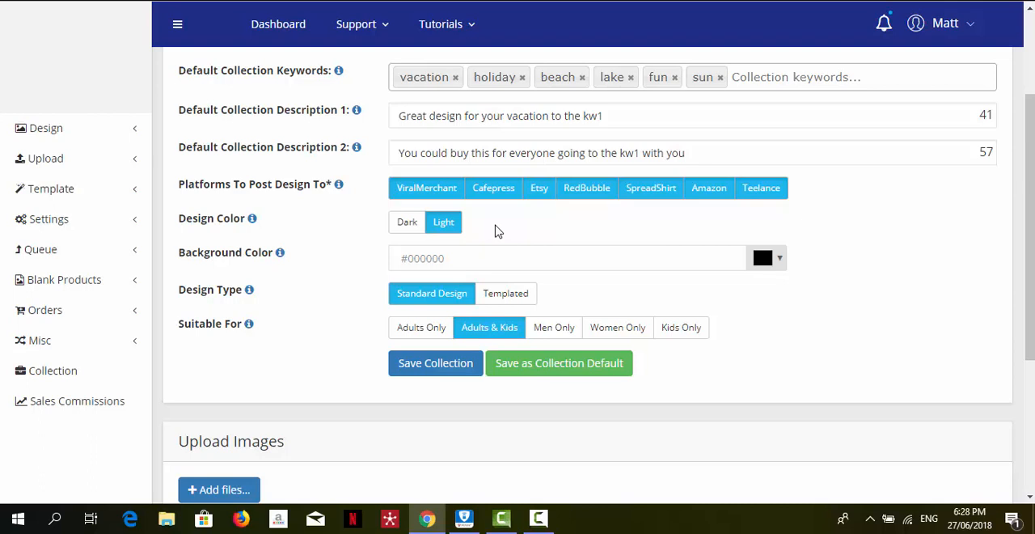
mouse_move(643, 236)
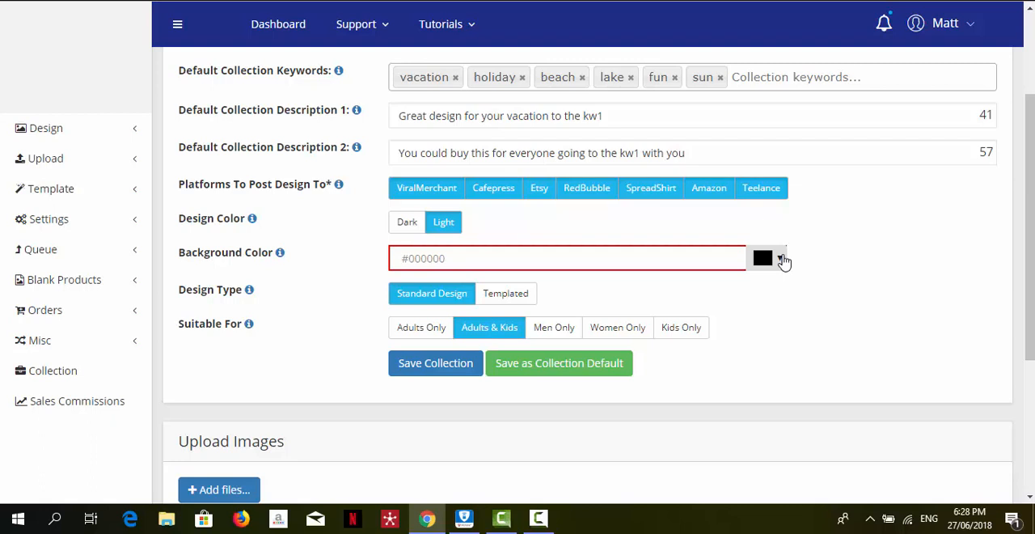
Change the default background colour from black to teal-blue #308eaf
click(761, 258)
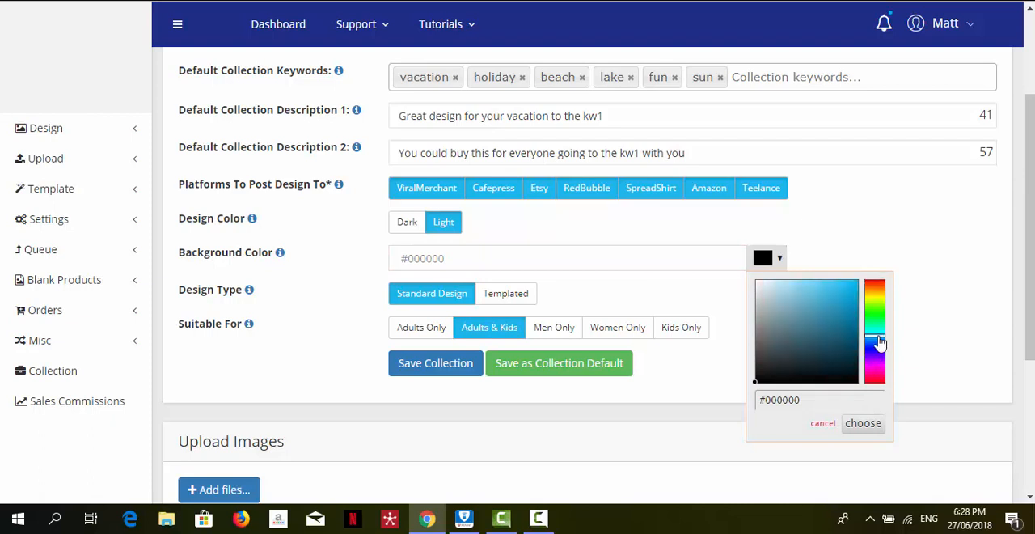
click(828, 311)
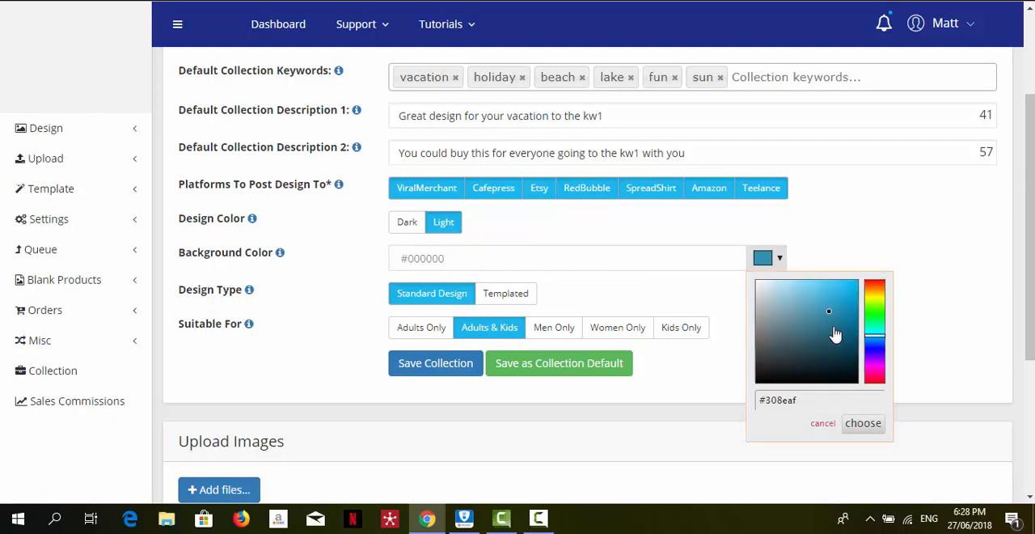
click(862, 422)
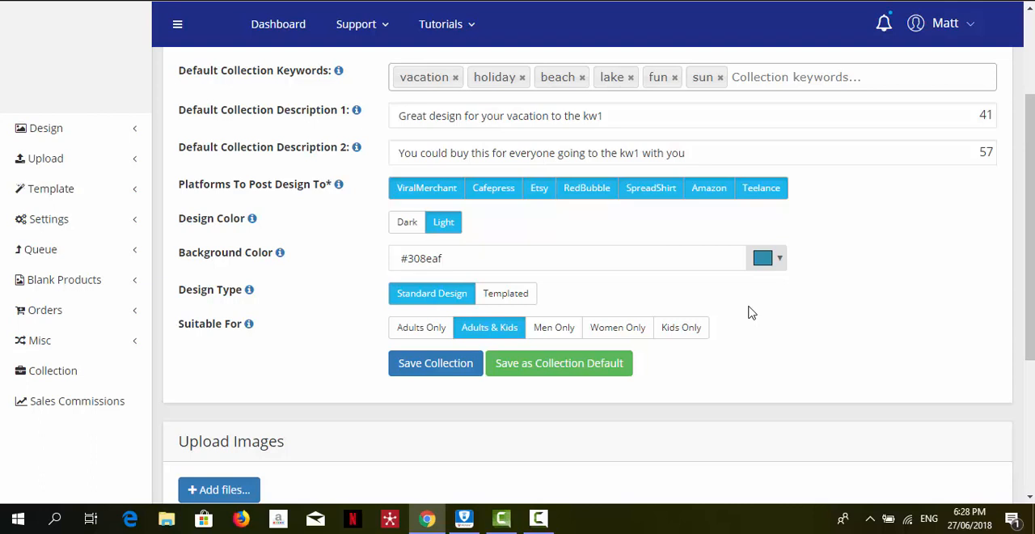
mouse_move(433, 298)
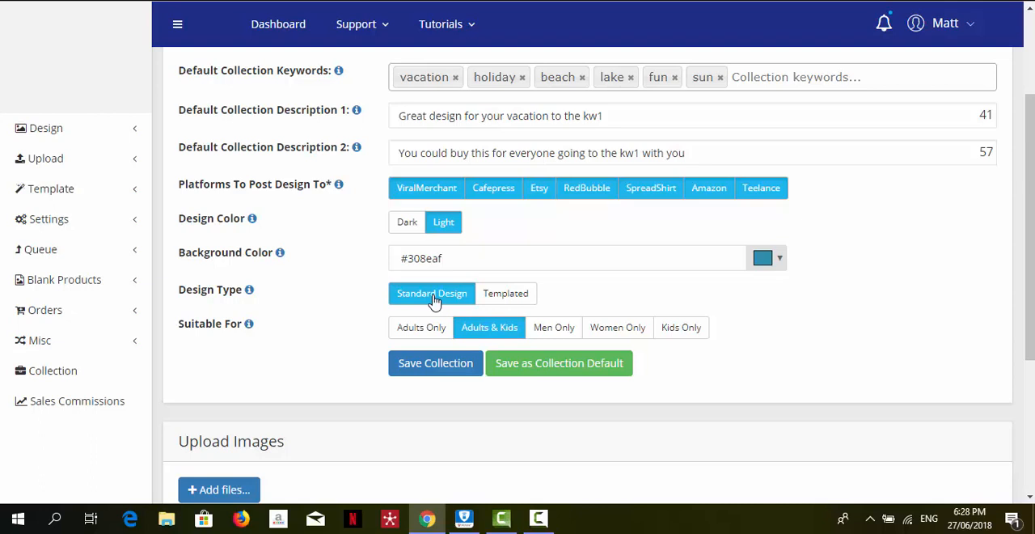
mouse_move(505, 292)
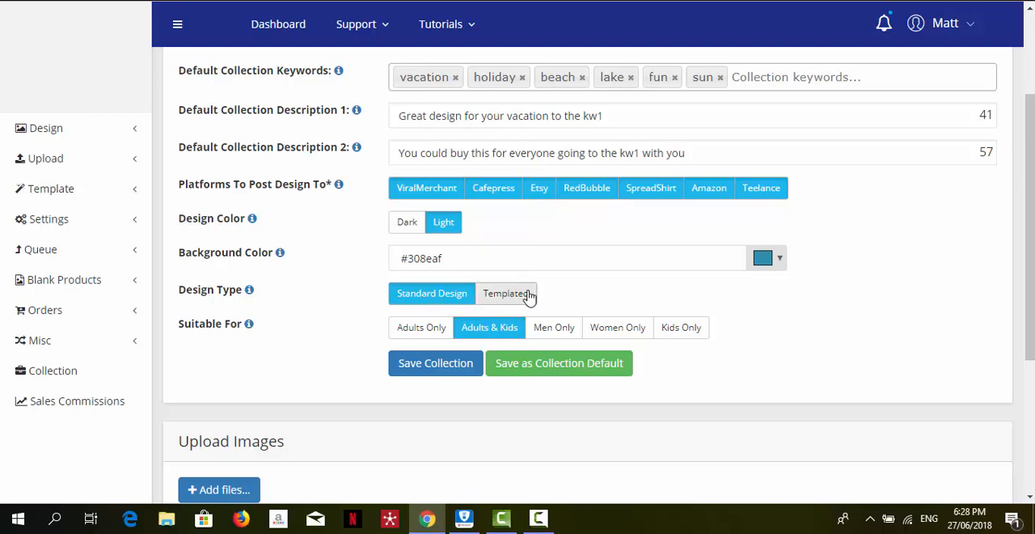
mouse_move(571, 297)
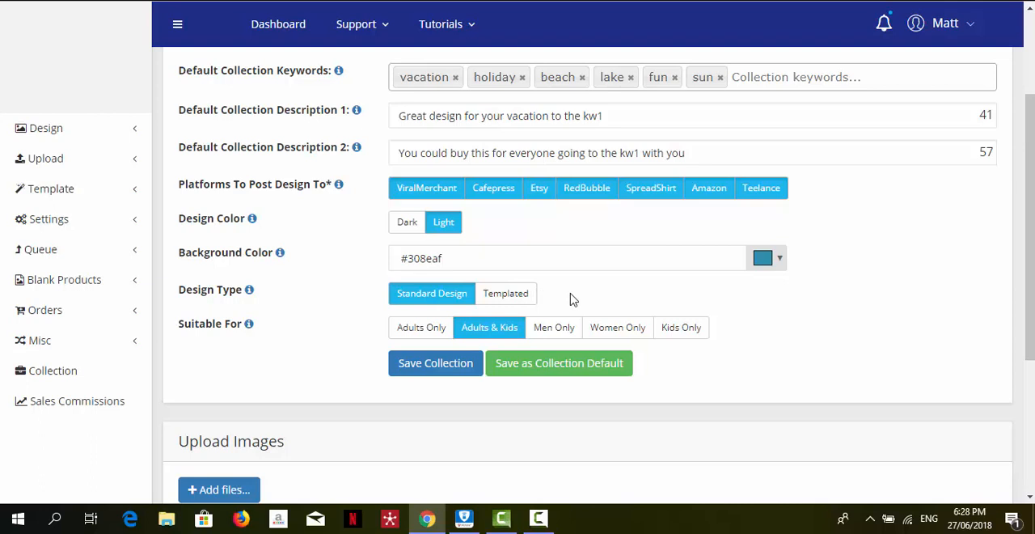
mouse_move(423, 292)
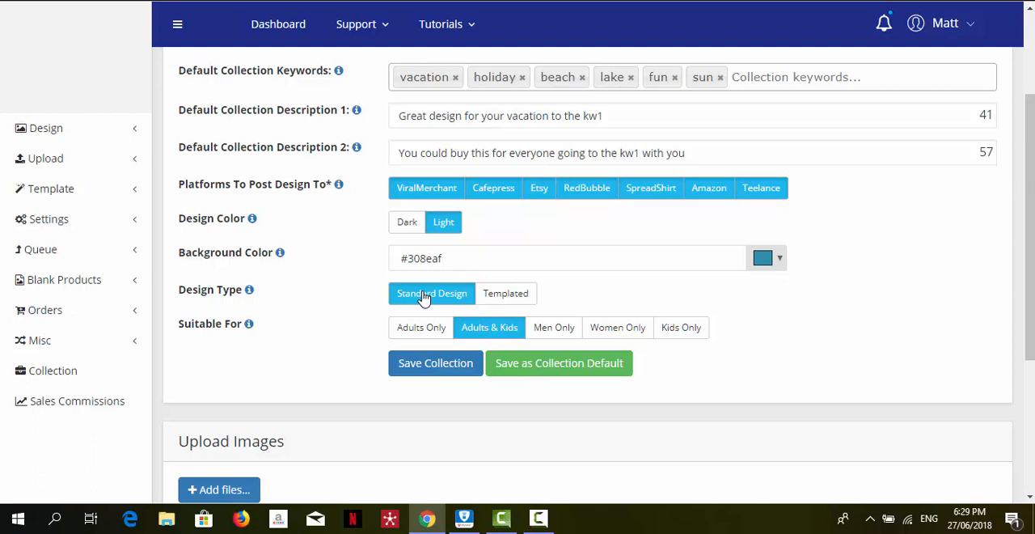
mouse_move(504, 292)
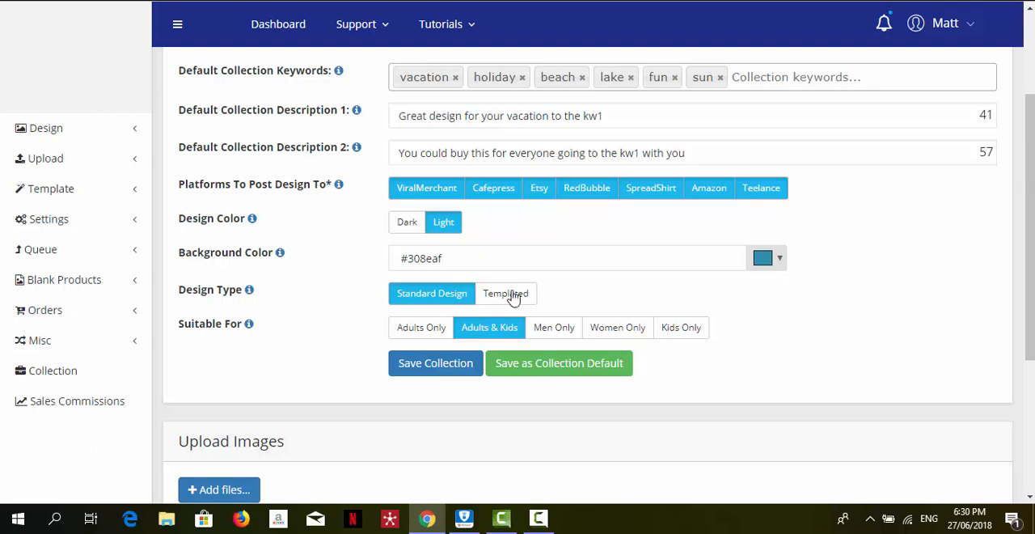
mouse_move(417, 297)
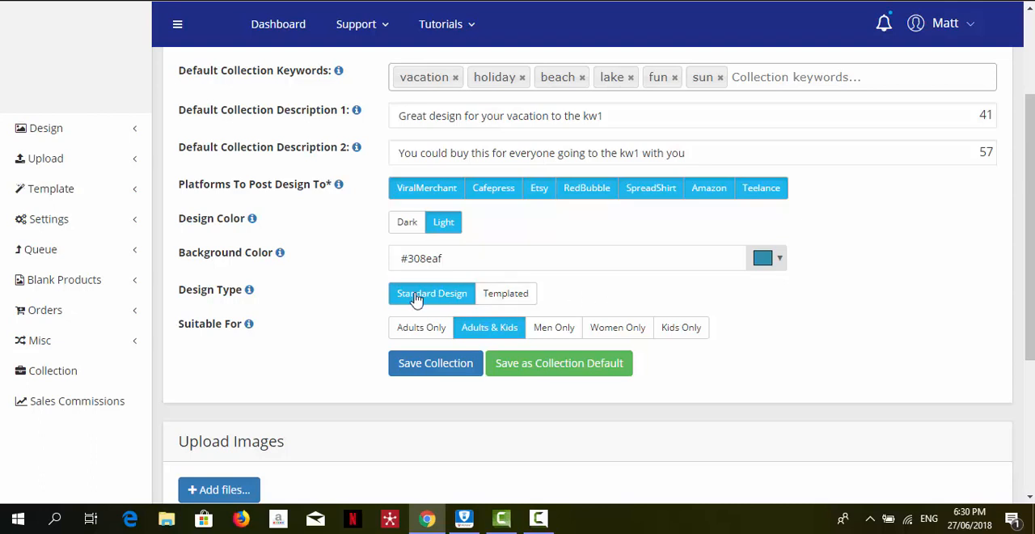
mouse_move(314, 342)
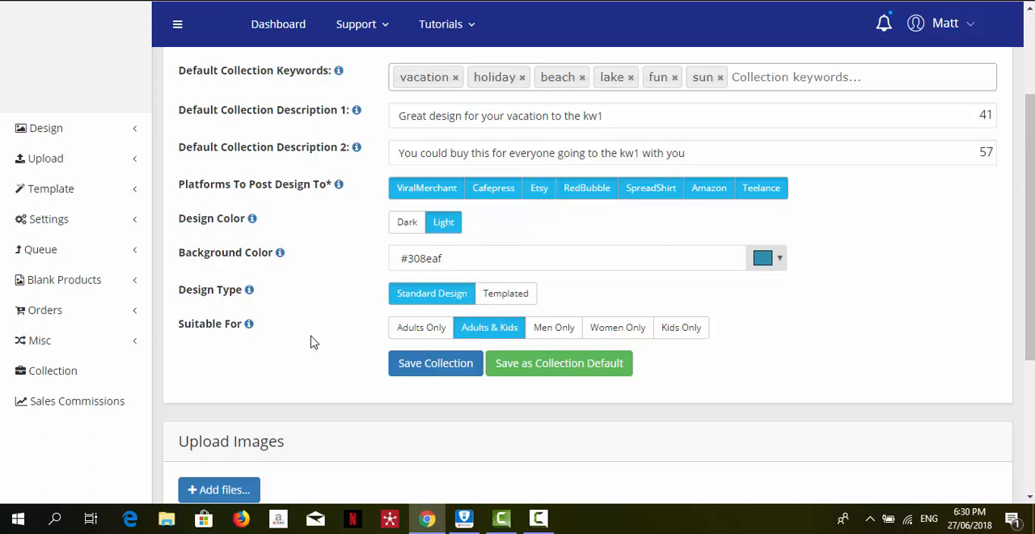
mouse_move(505, 327)
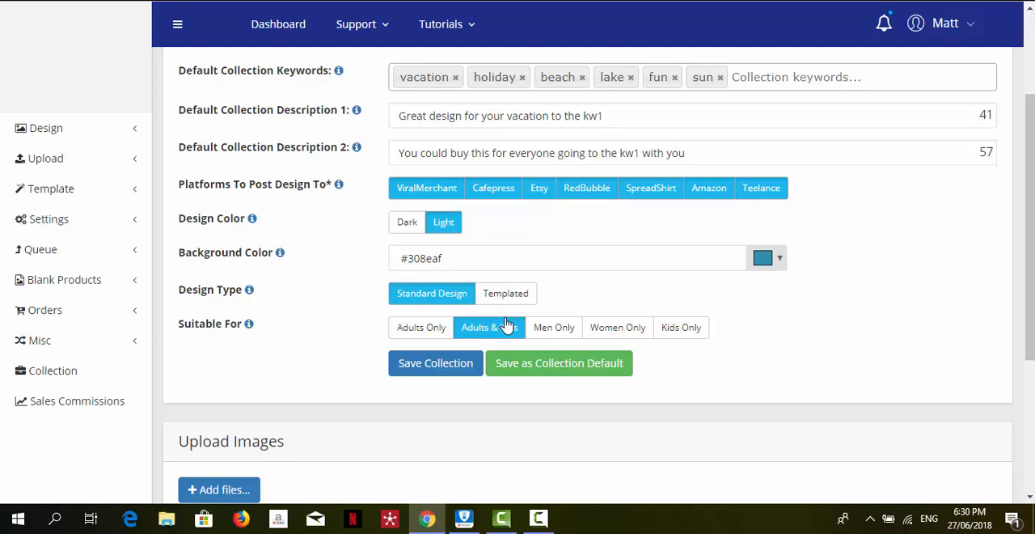
mouse_move(553, 326)
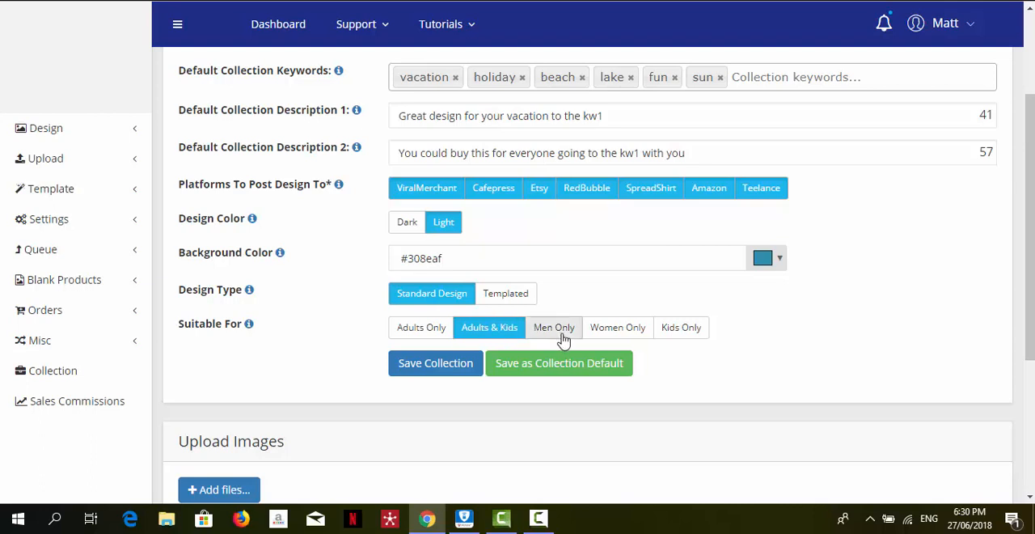
mouse_move(566, 333)
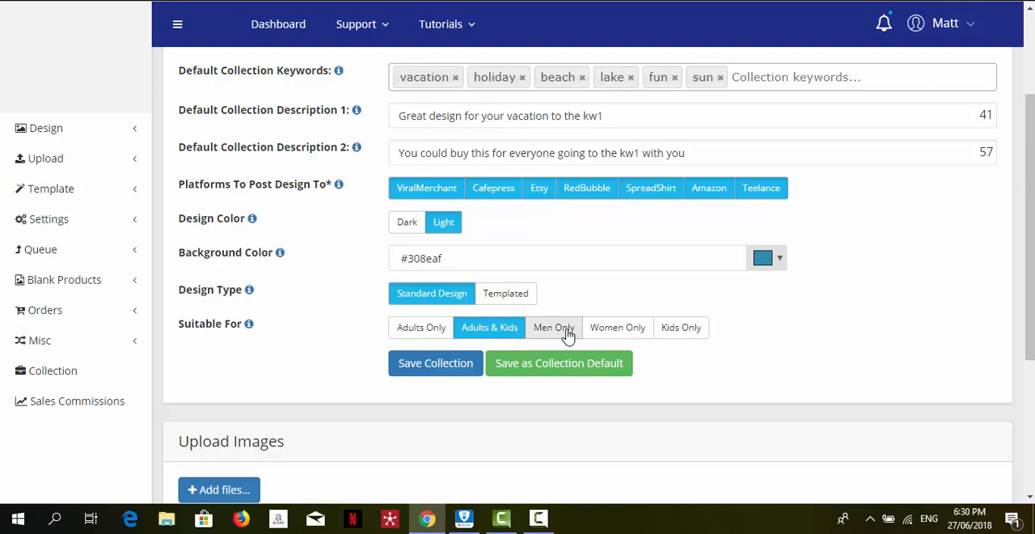
mouse_move(607, 333)
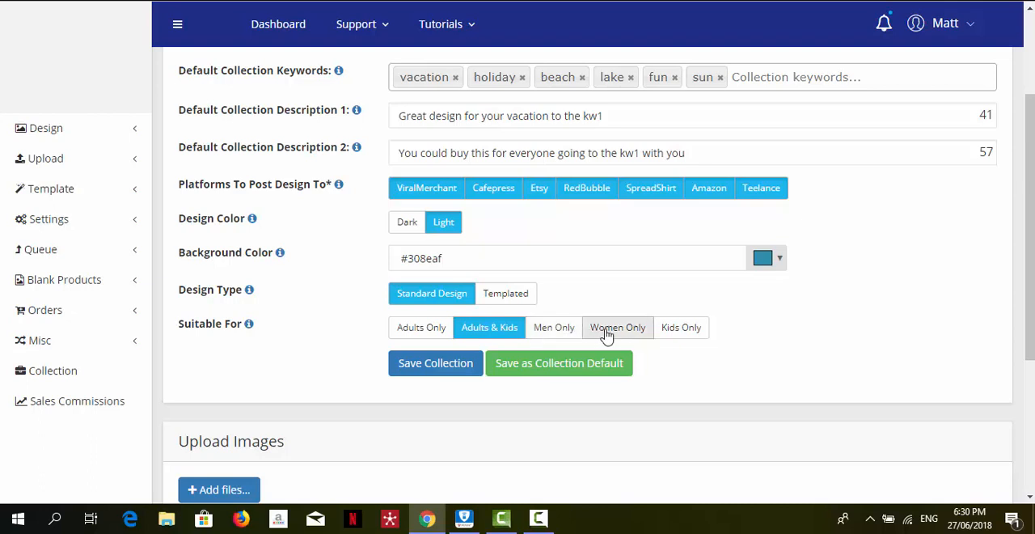
mouse_move(681, 332)
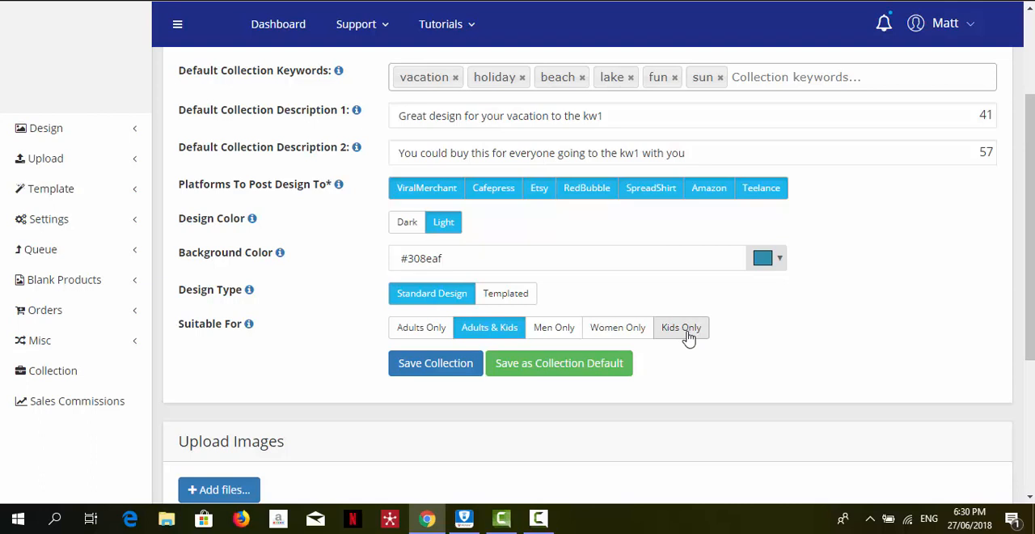
mouse_move(420, 327)
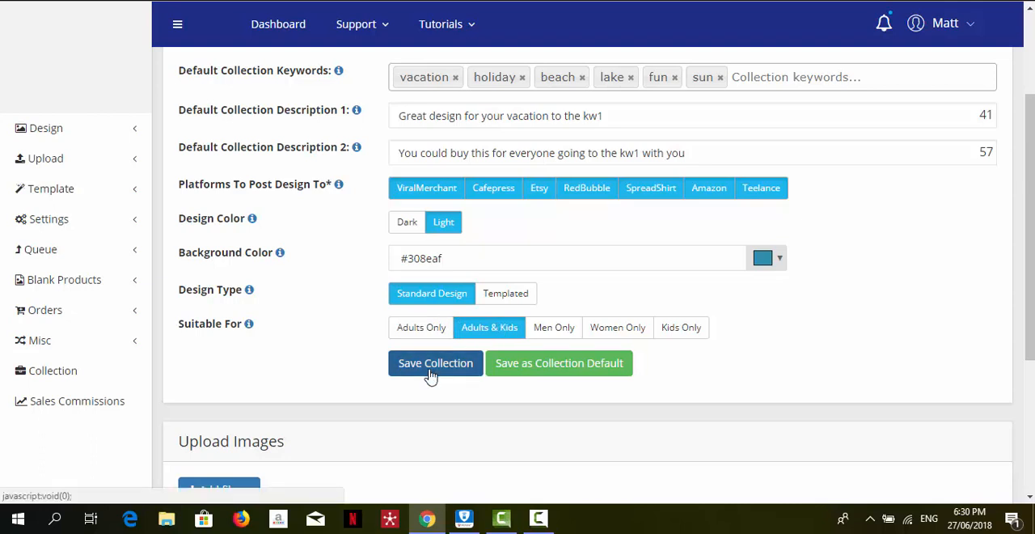
mouse_move(560, 363)
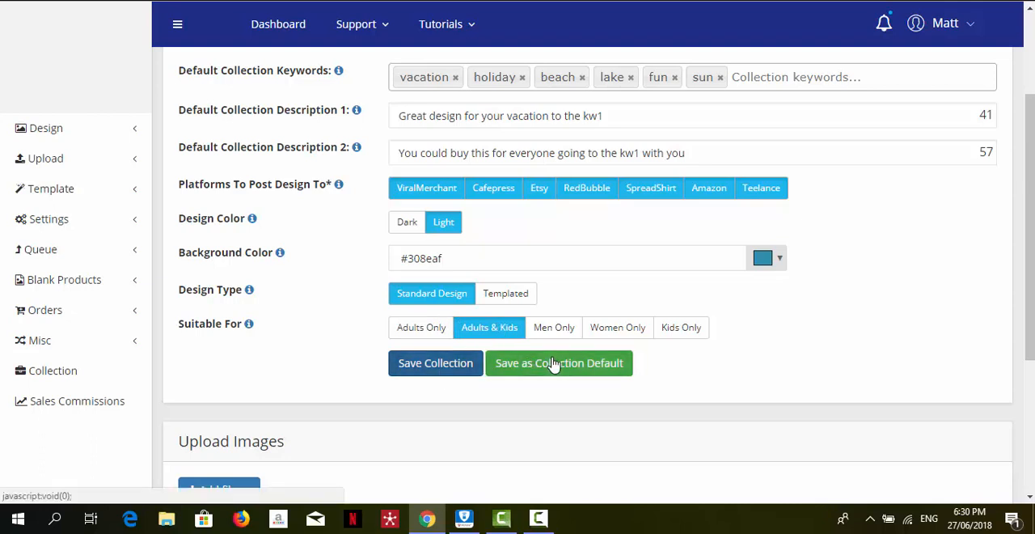
Save the settings as the Vacation - Light collection default and dismiss the confirmation
click(559, 363)
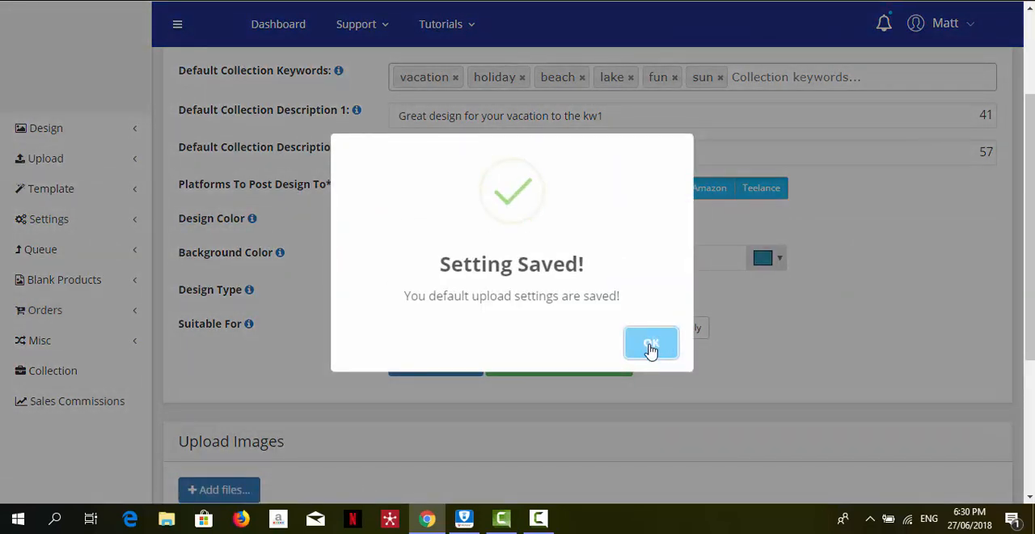
click(652, 343)
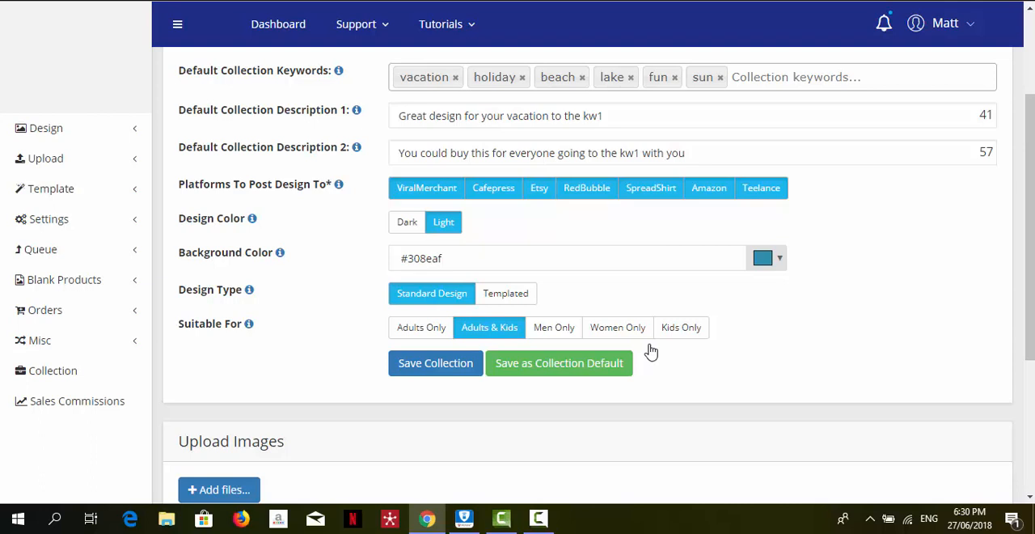
mouse_move(623, 401)
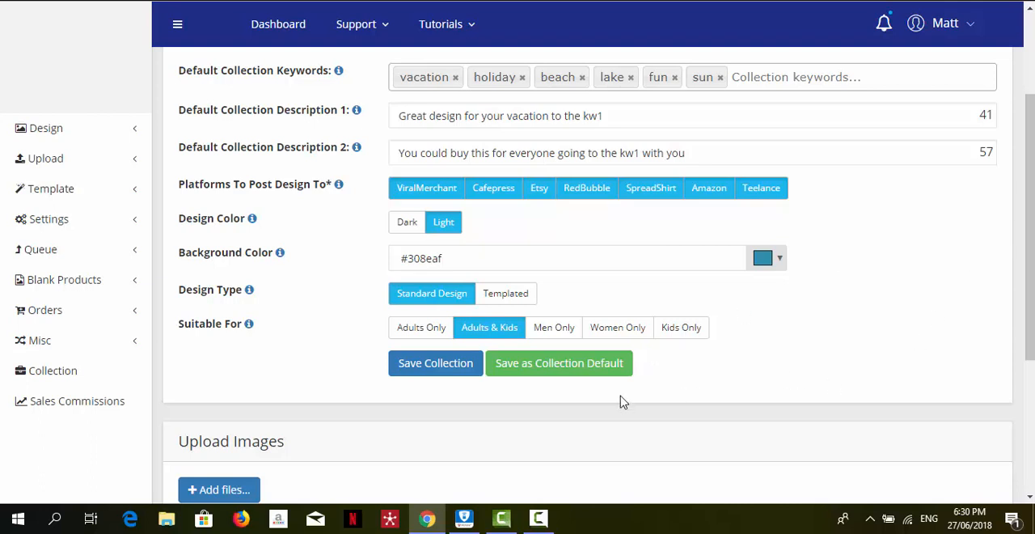
Select all five vacation PNGs in the Vacation folder, including On Lake Time, and start uploading
scroll(down, 3)
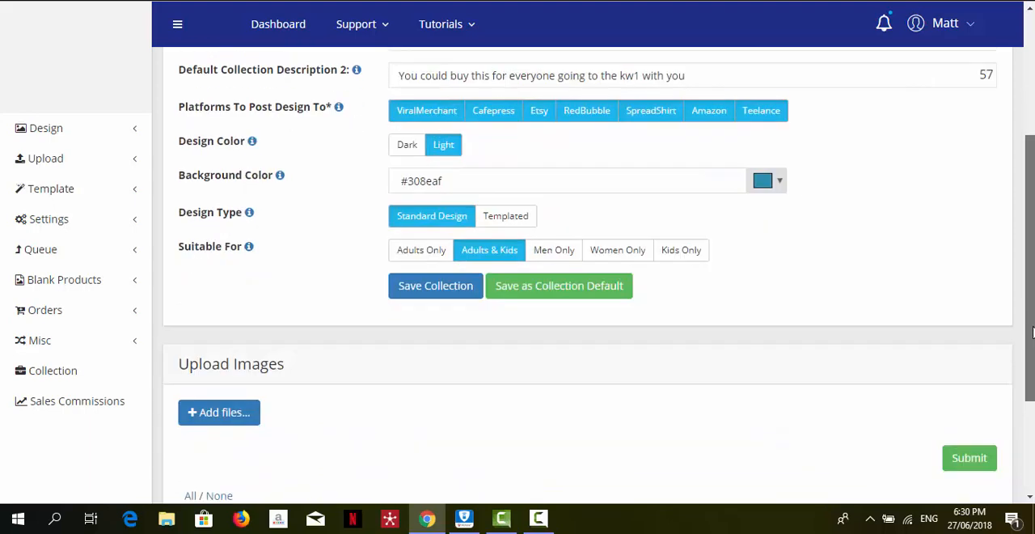
scroll(down, 3)
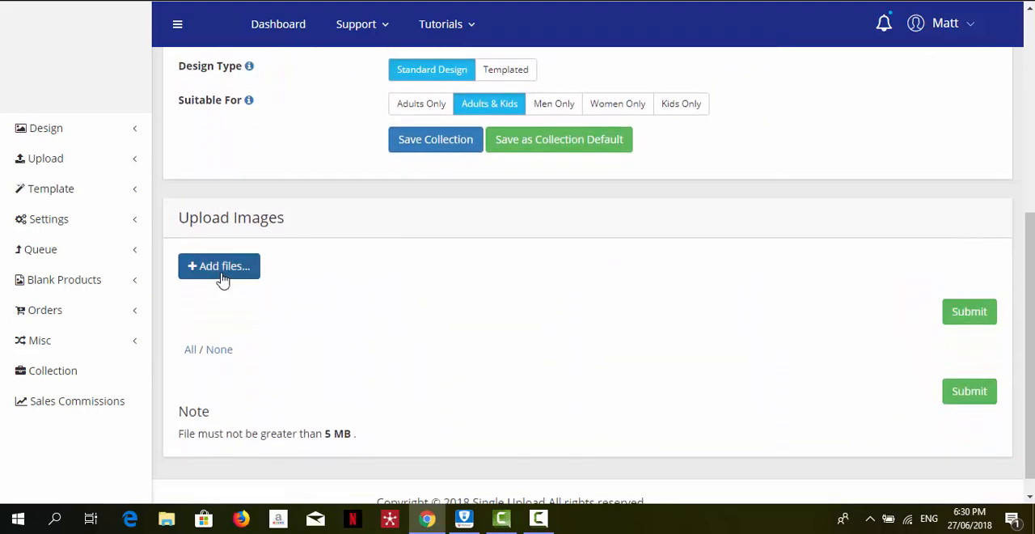
click(218, 265)
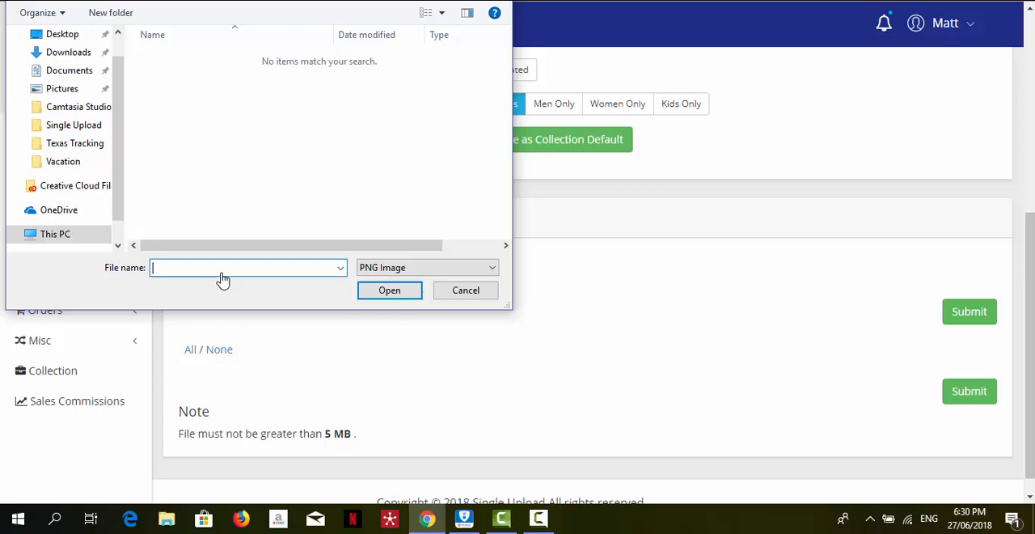
click(74, 125)
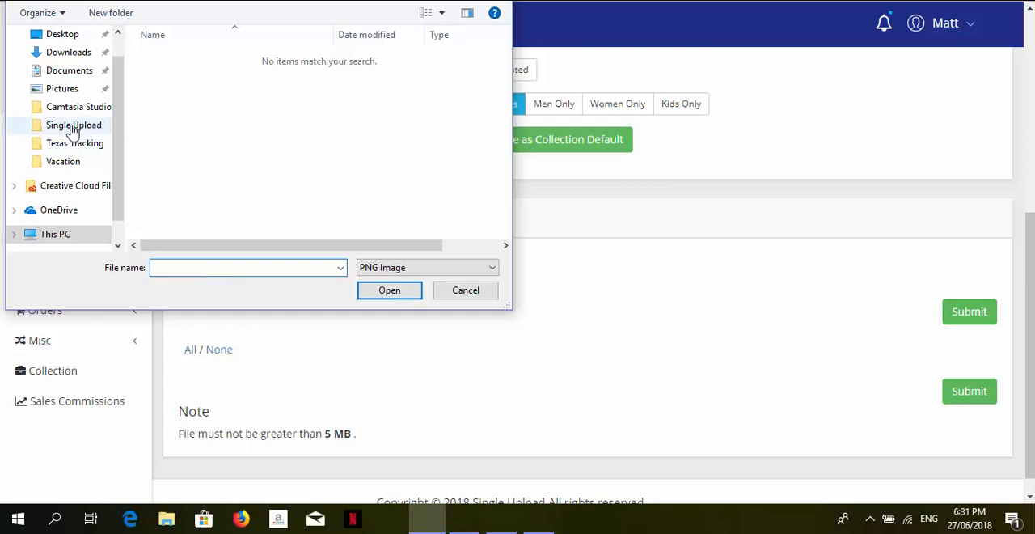
click(75, 124)
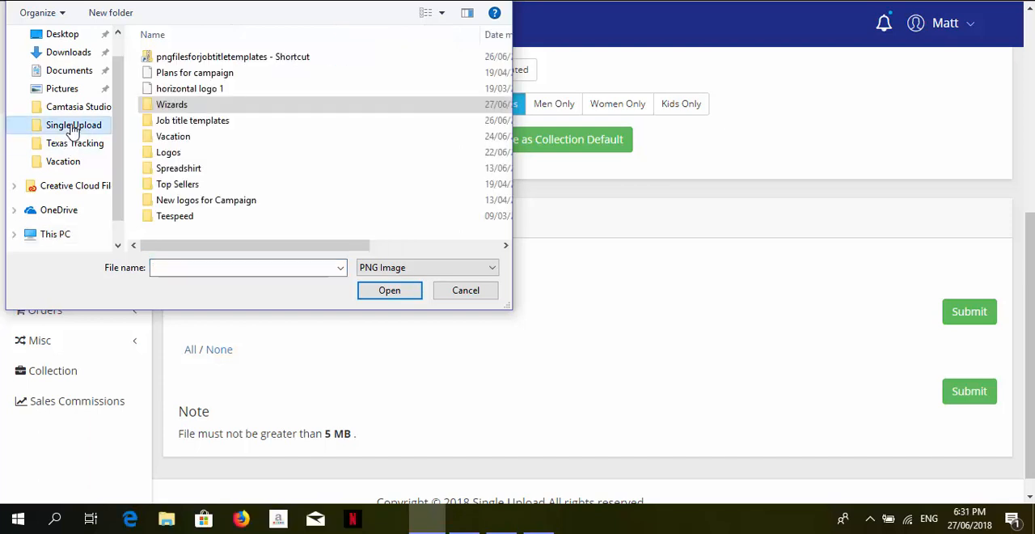
click(173, 136)
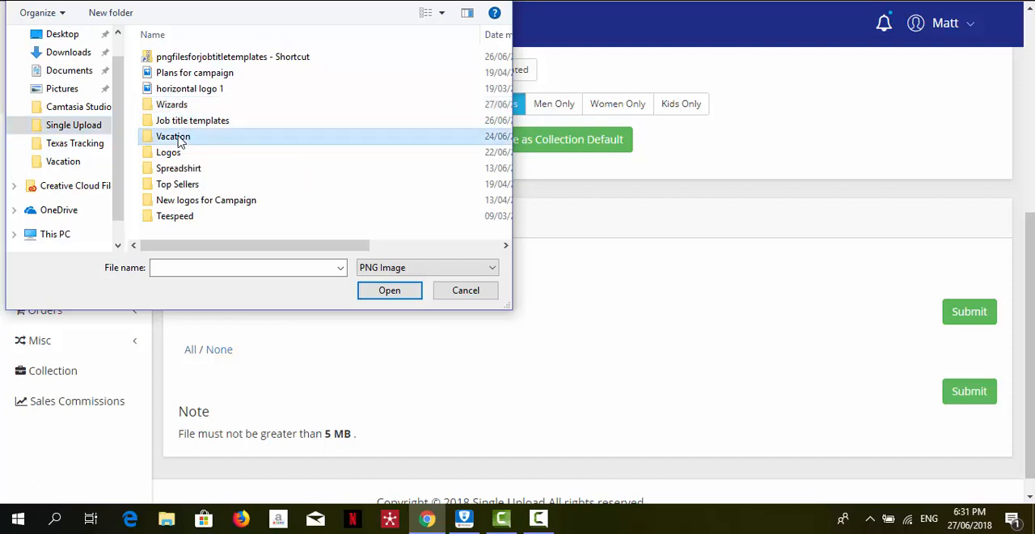
double_click(174, 136)
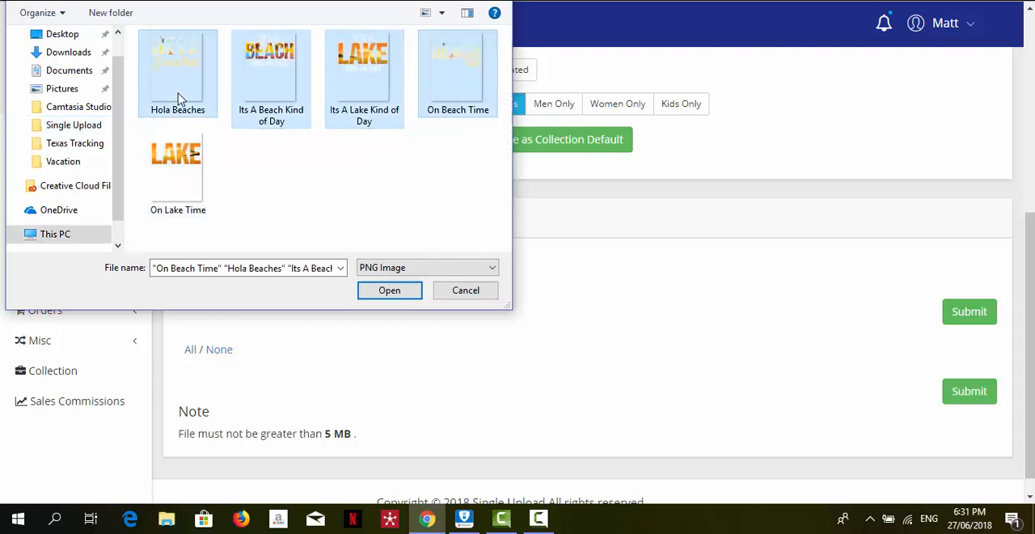
click(178, 175)
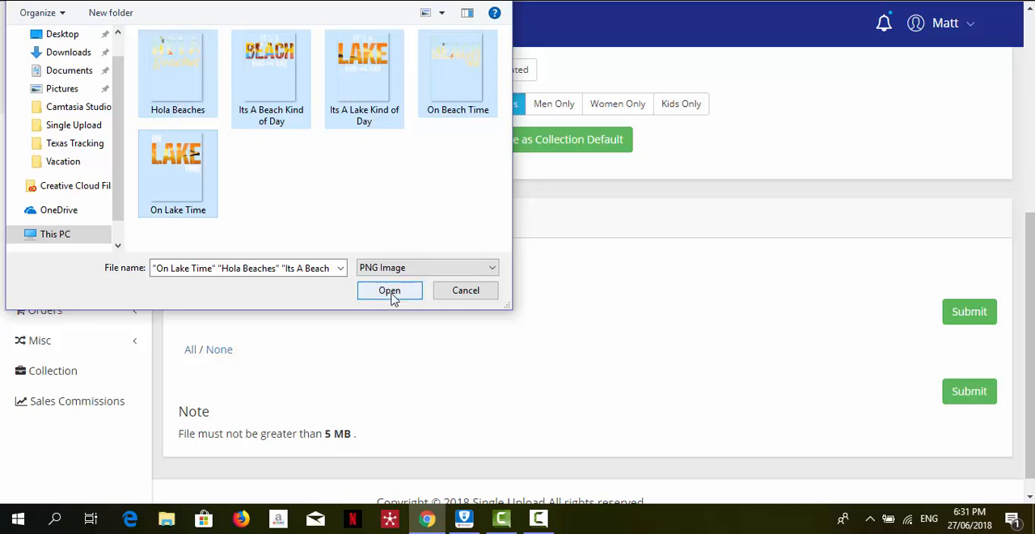
mouse_move(181, 117)
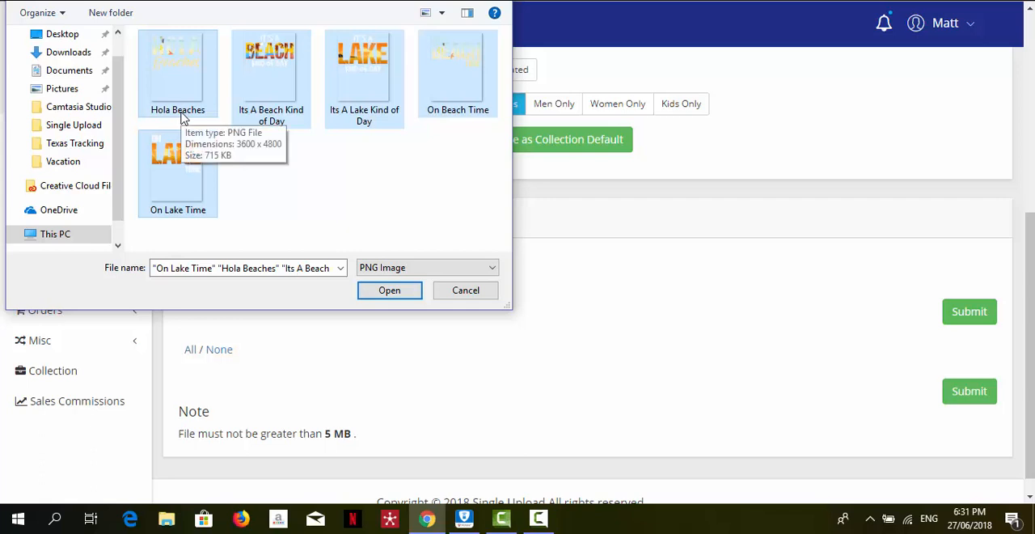
mouse_move(306, 120)
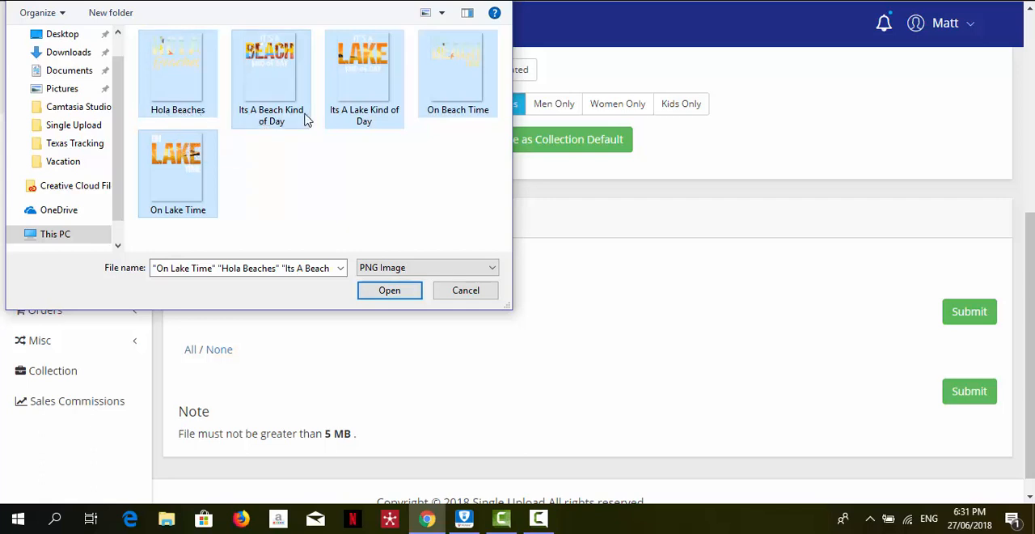
mouse_move(285, 138)
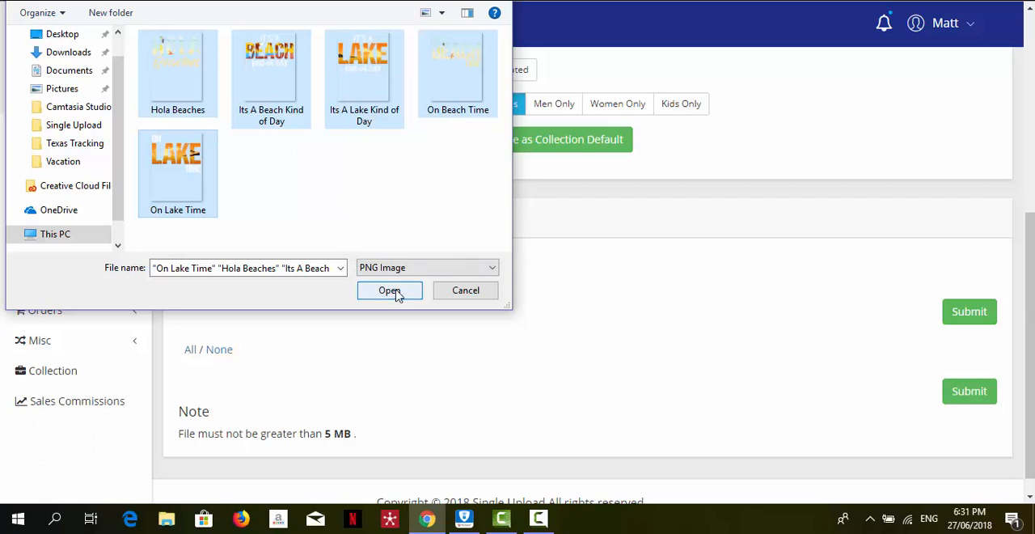
click(389, 291)
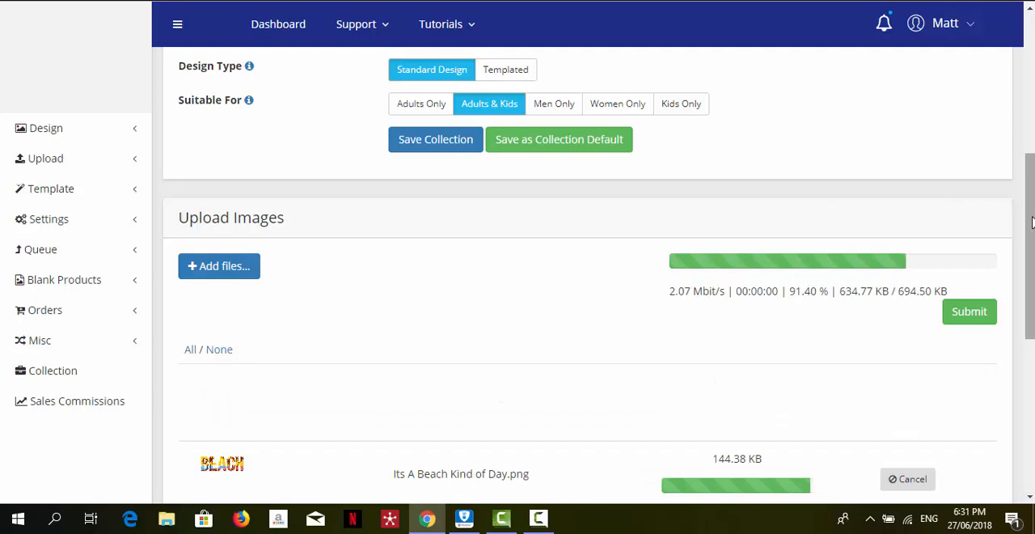
Scroll to the Upload Images list as the finished designs appear with titles and descriptions
scroll(down, 3)
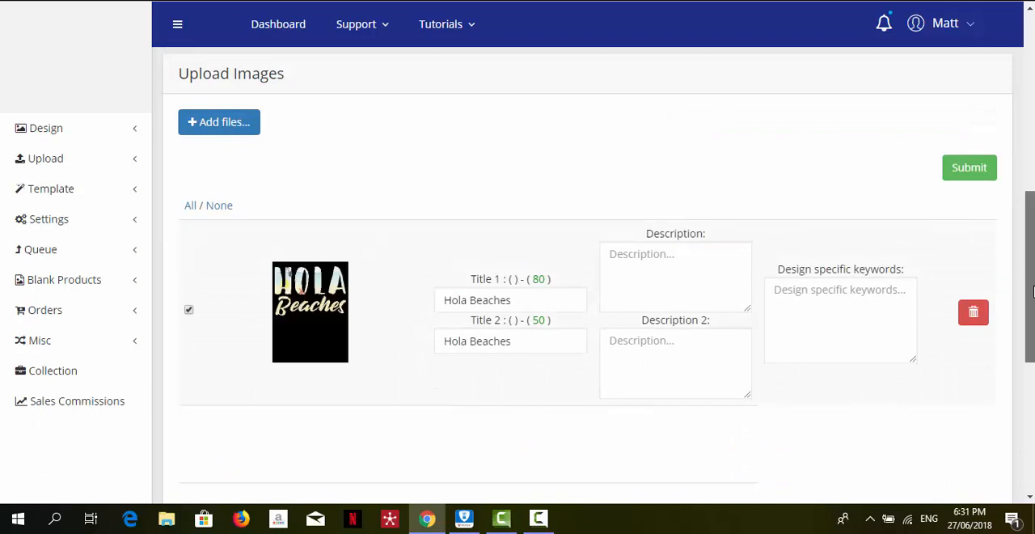
scroll(down, 3)
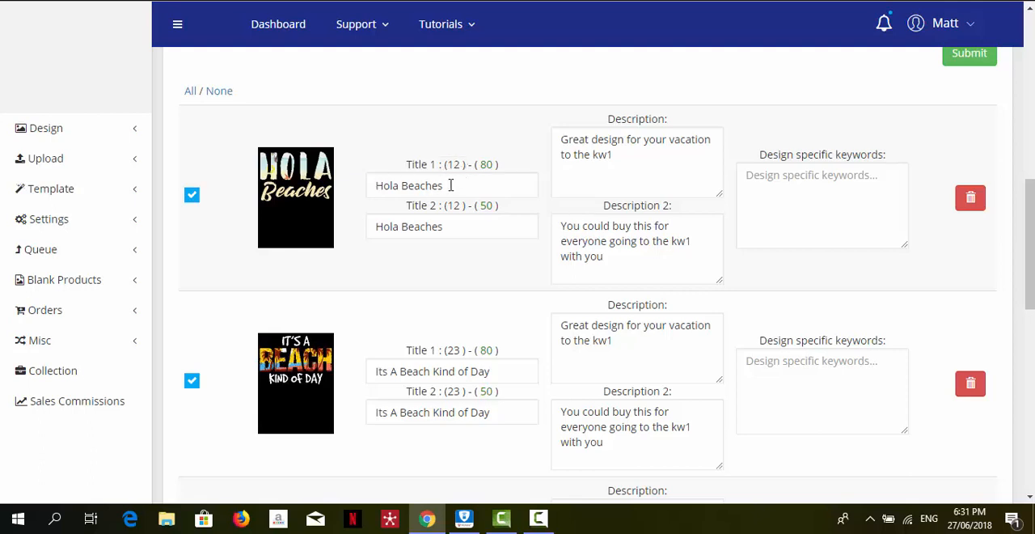
mouse_move(482, 165)
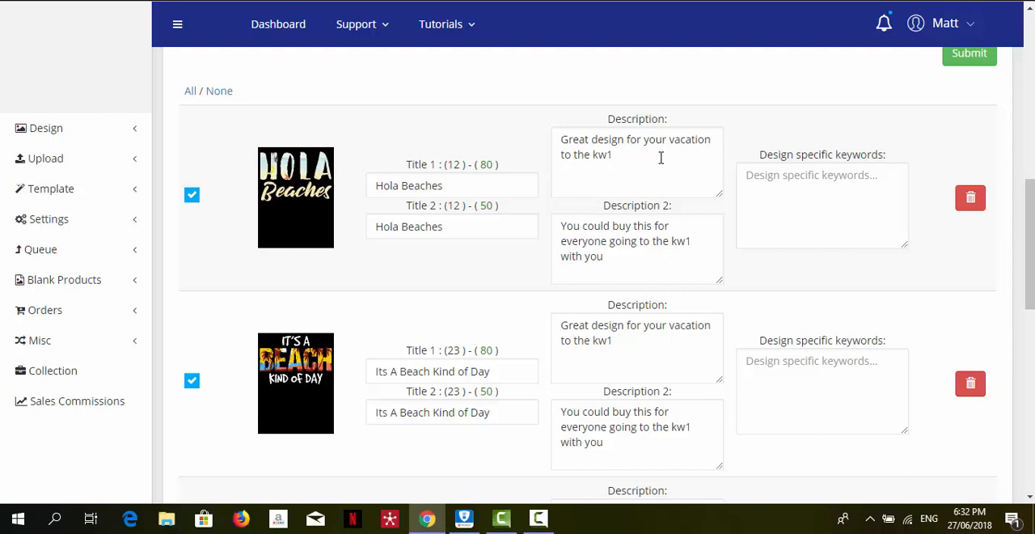
mouse_move(621, 152)
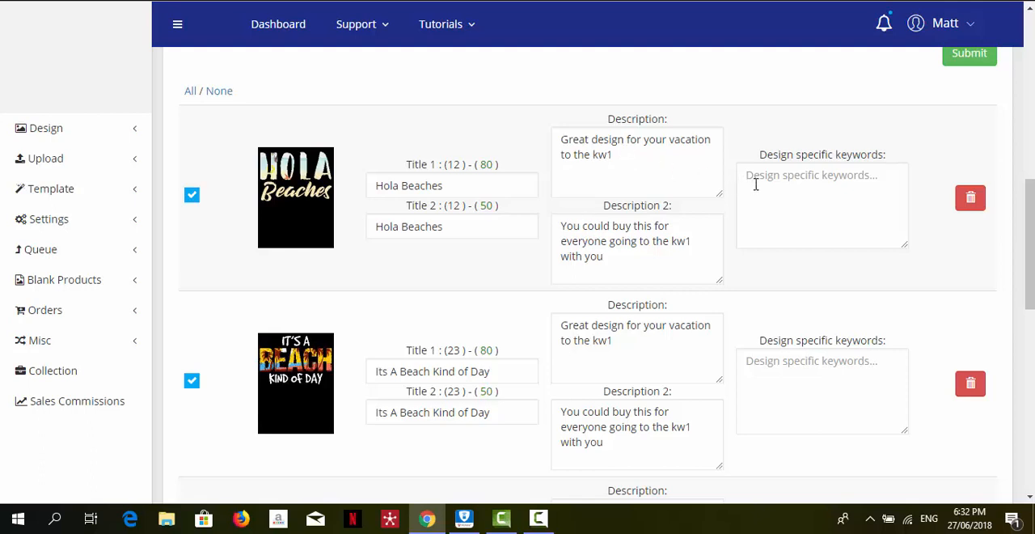
Give the Hola Beaches design the keywords Beach, Hola, Beaches
click(822, 205)
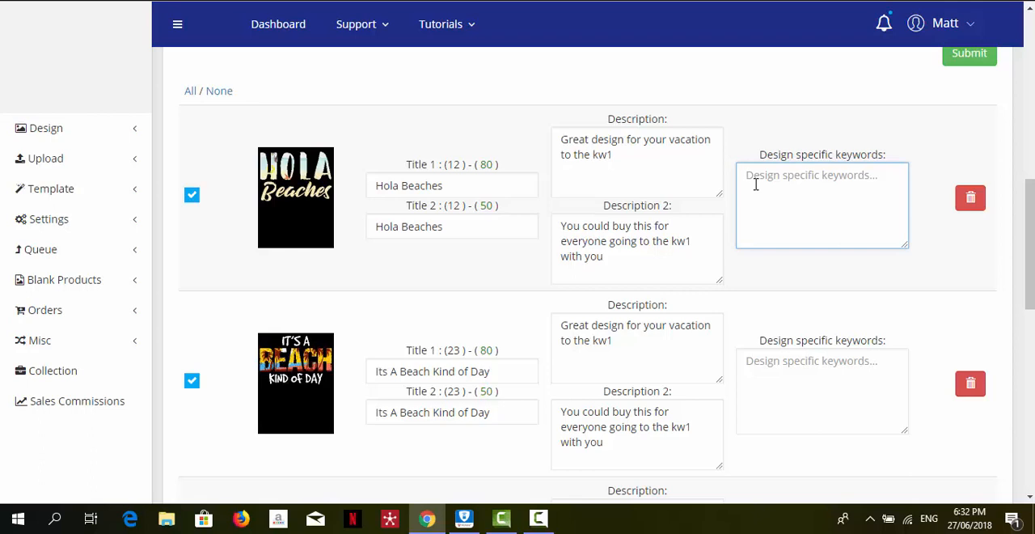
text(B)
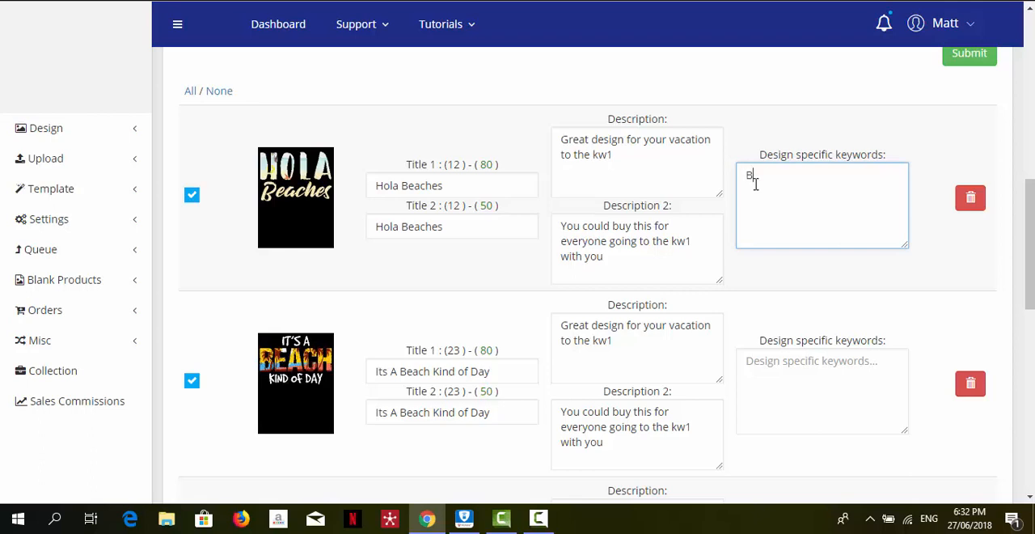
text(each,)
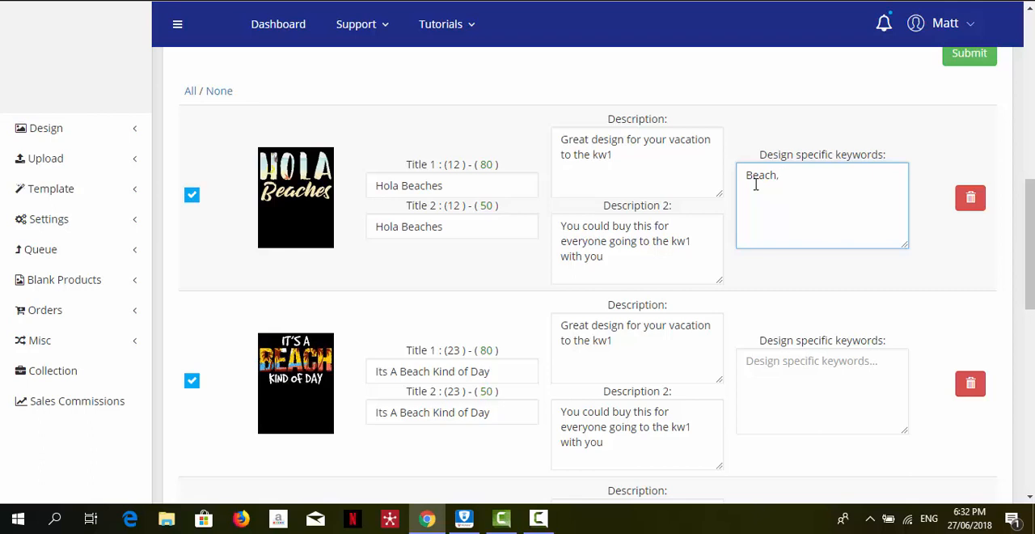
mouse_move(566, 158)
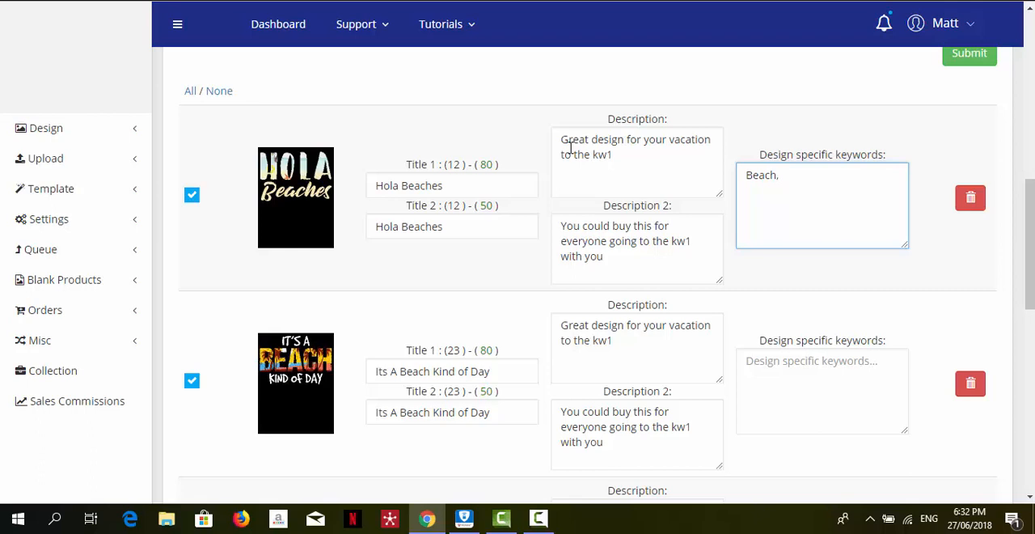
mouse_move(546, 149)
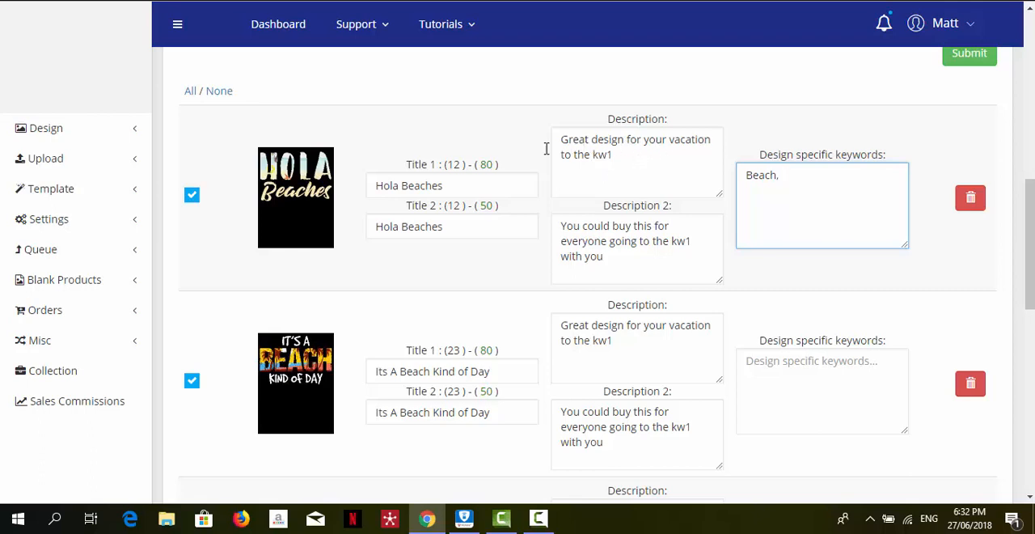
double_click(602, 154)
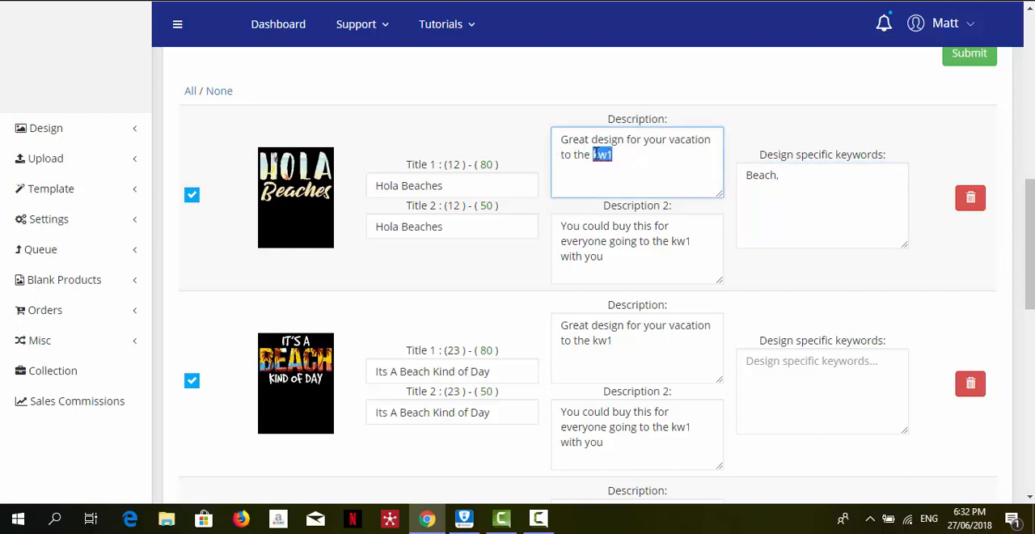
mouse_move(744, 170)
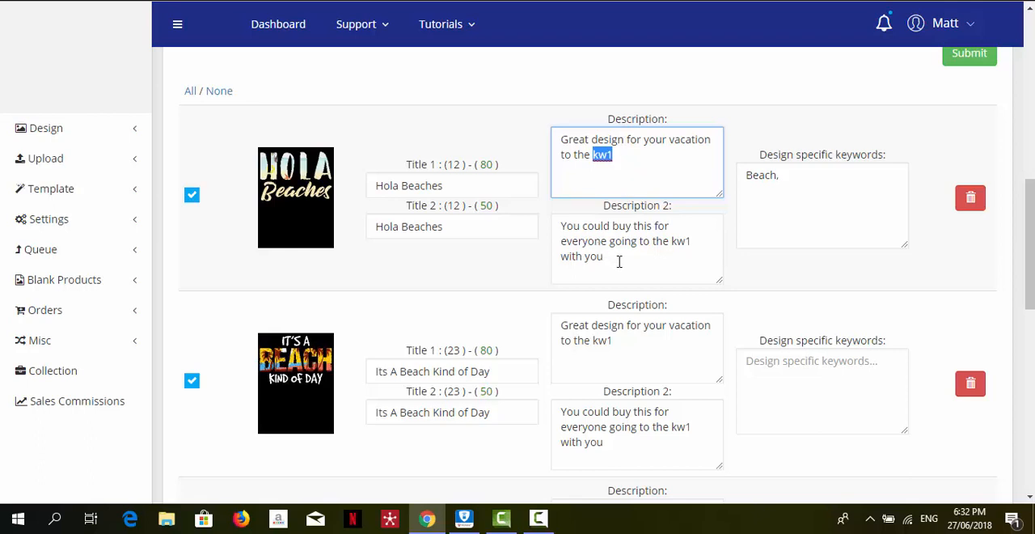
mouse_move(725, 230)
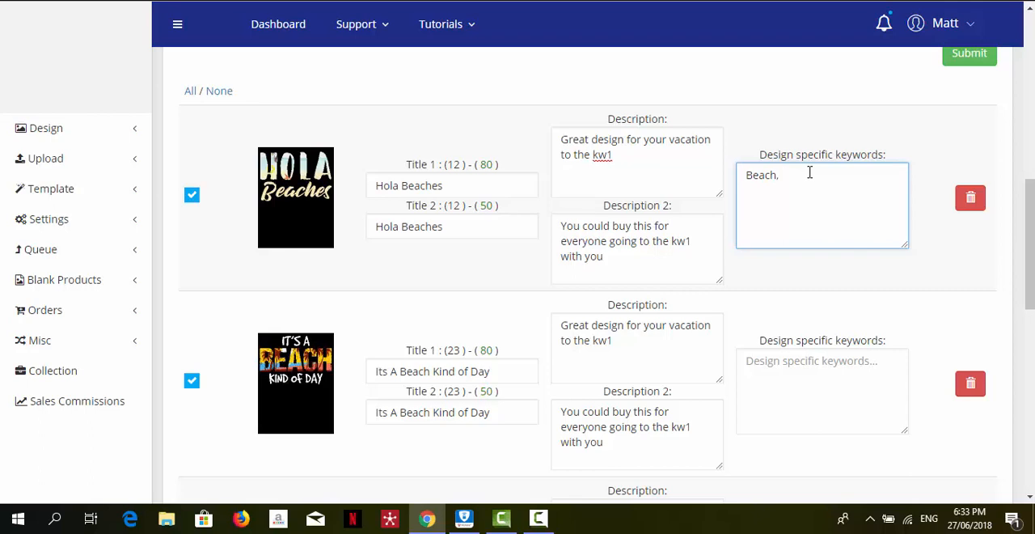
text(Ho)
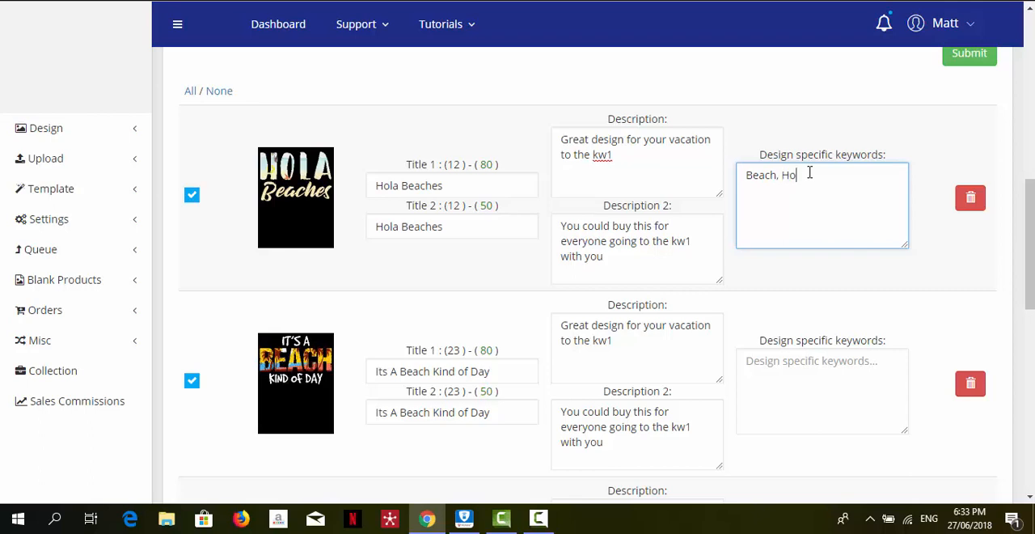
text(la,)
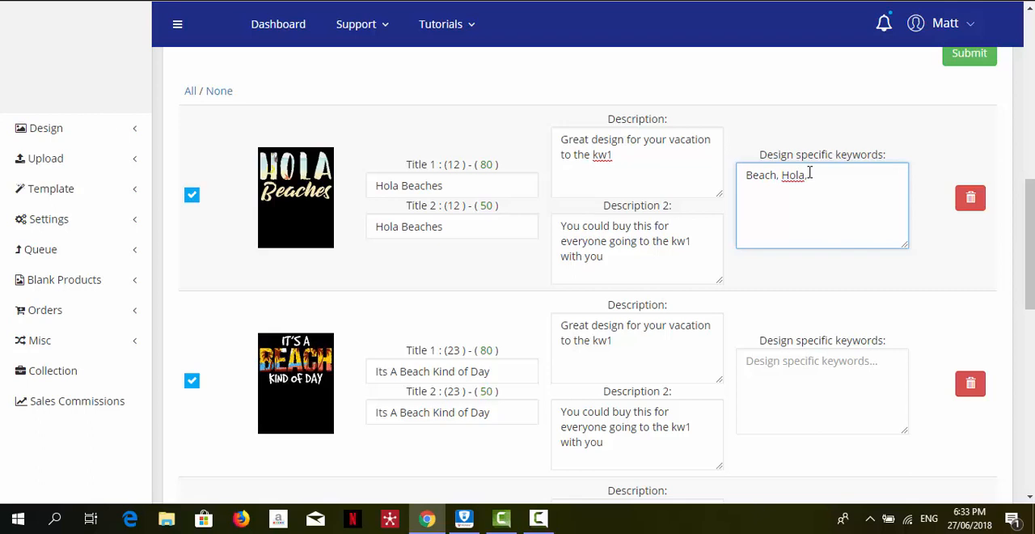
text(Beaches)
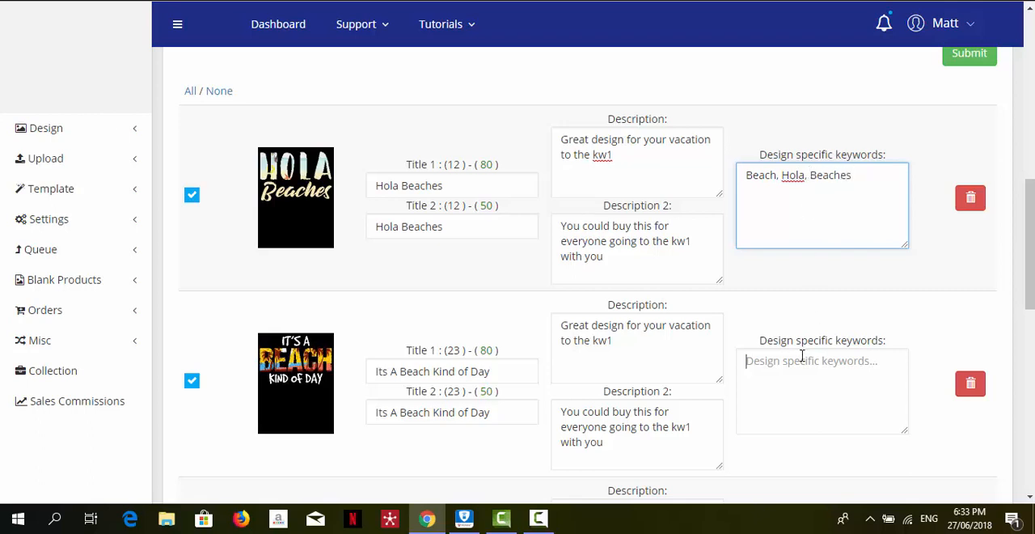
Begin the keywords Beach, Kind, Day for Its A Beach Kind of Day
text(Beach)
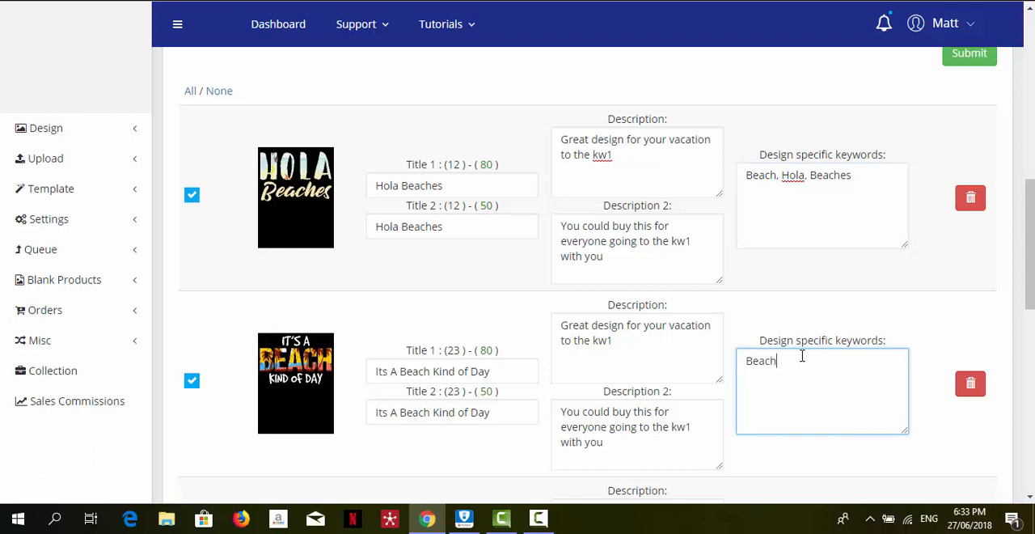
text(,)
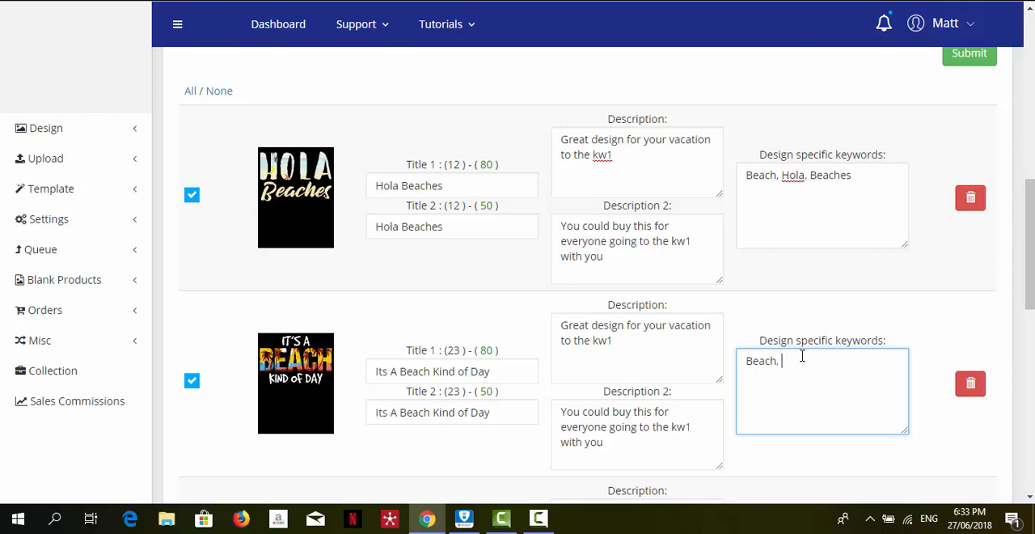
text(Kind)
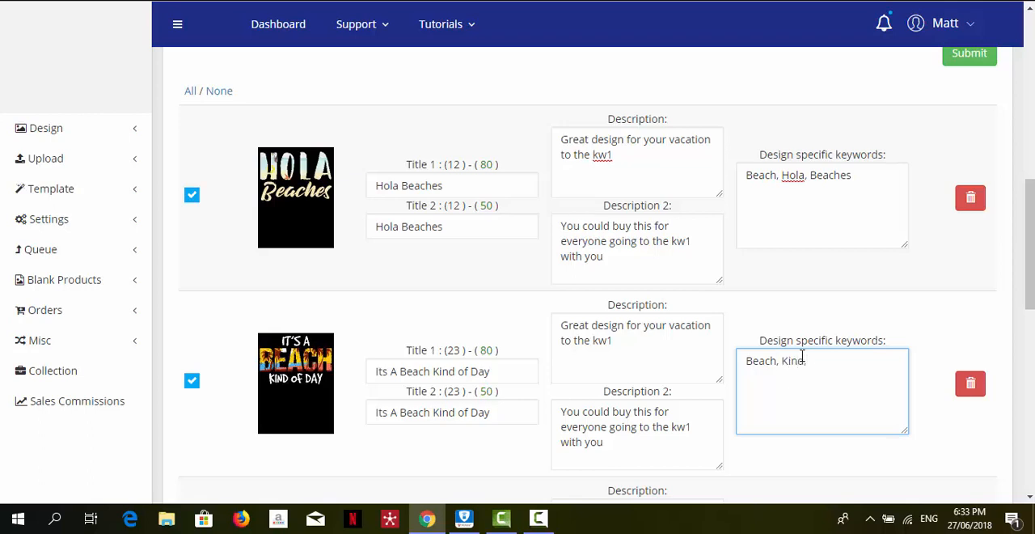
text(DA)
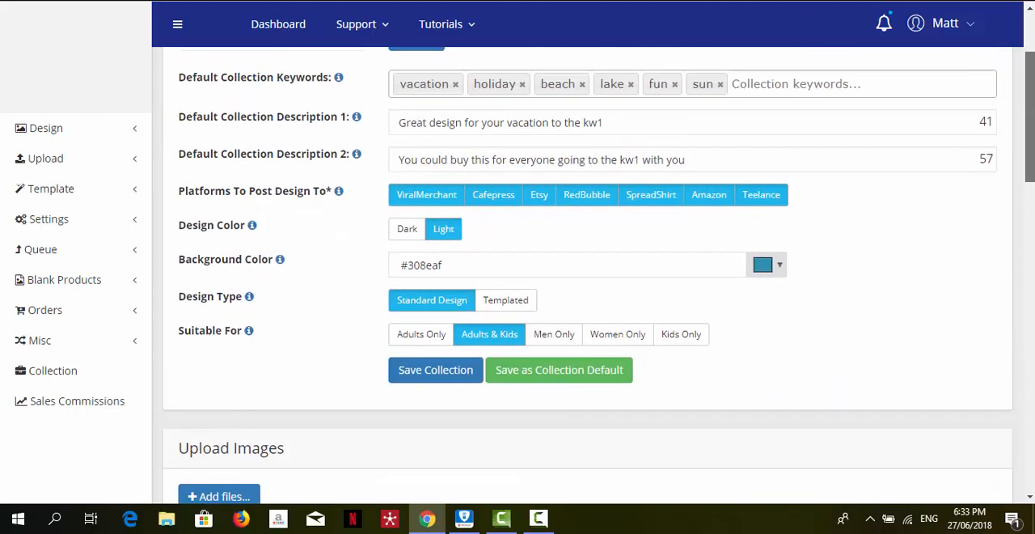
scroll(up, 3)
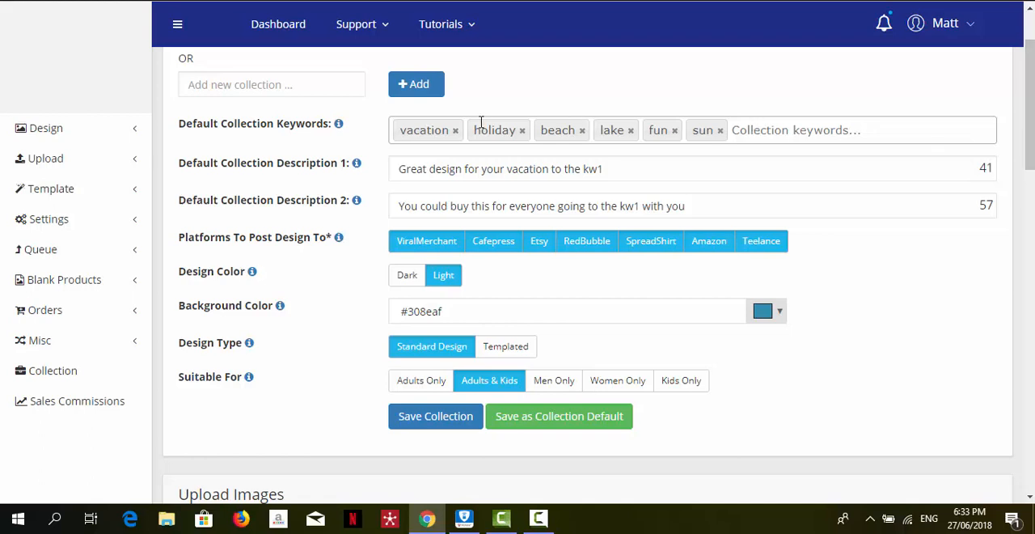
mouse_move(542, 149)
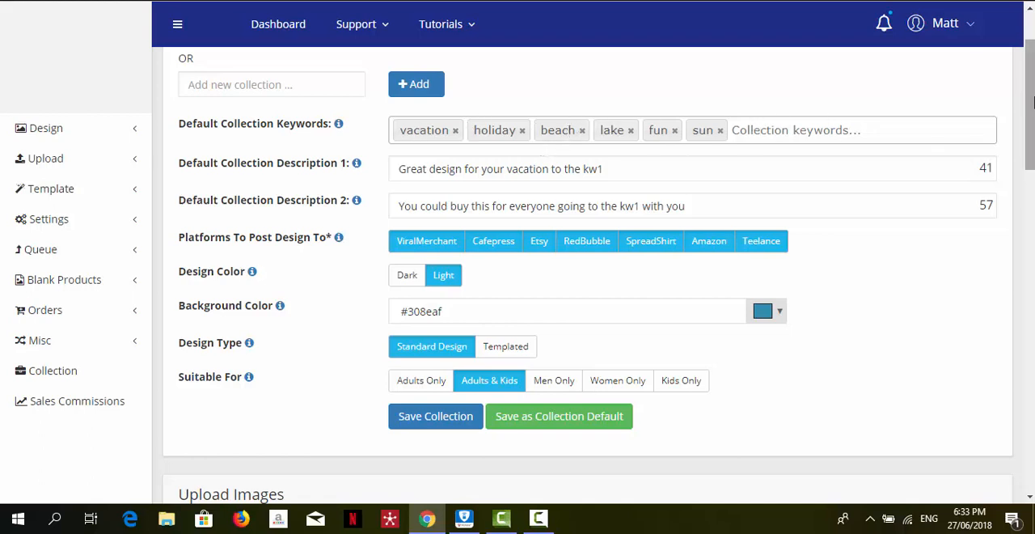
scroll(down, 3)
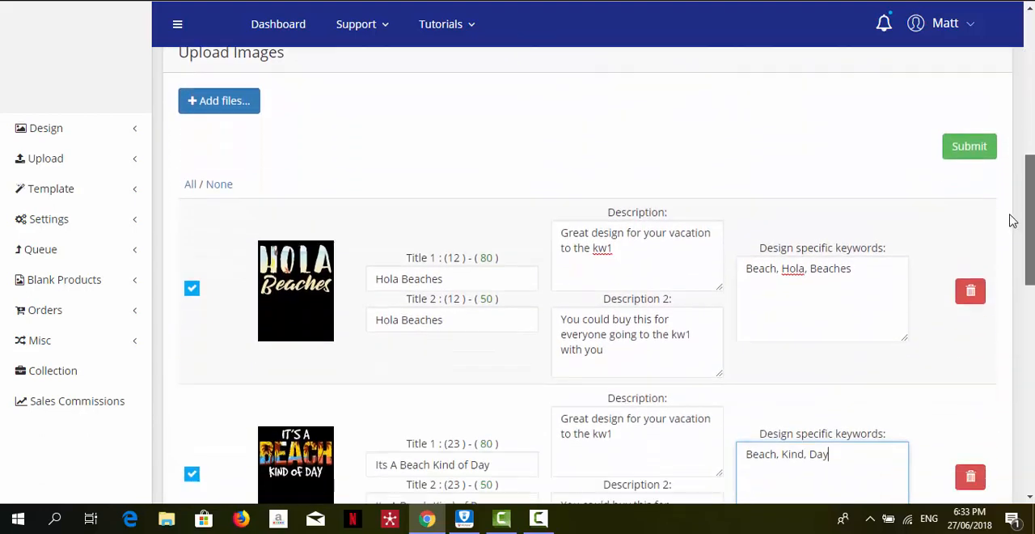
scroll(down, 3)
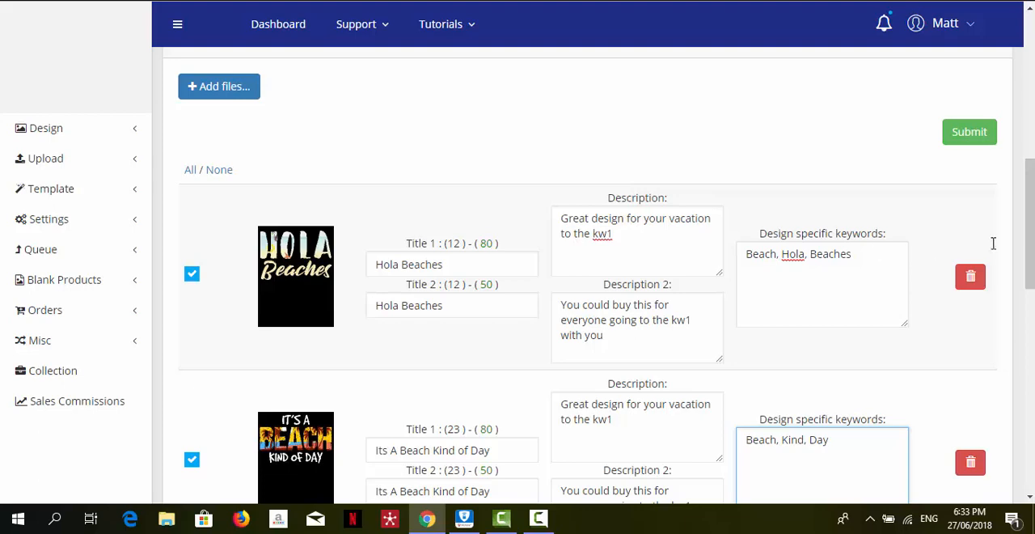
scroll(down, 3)
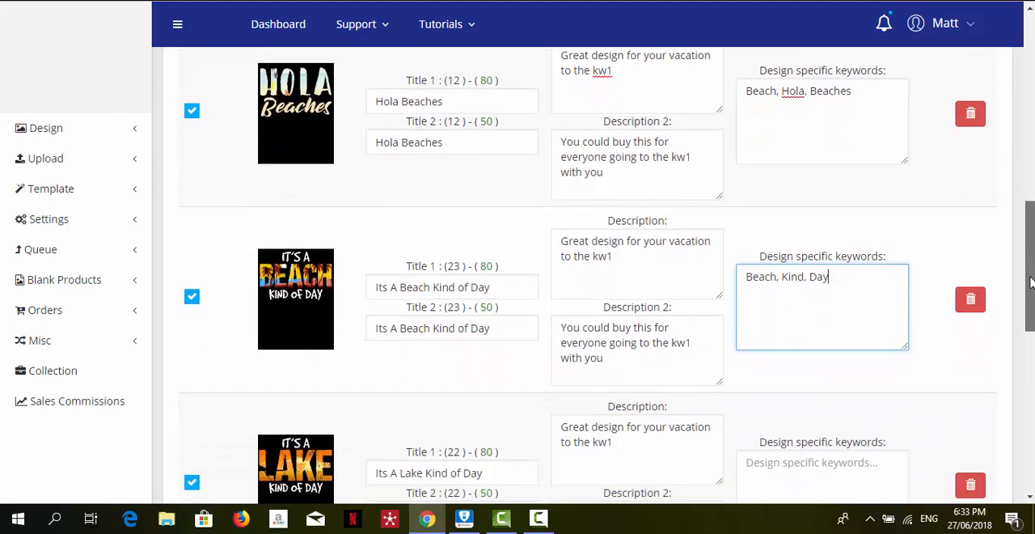
scroll(down, 3)
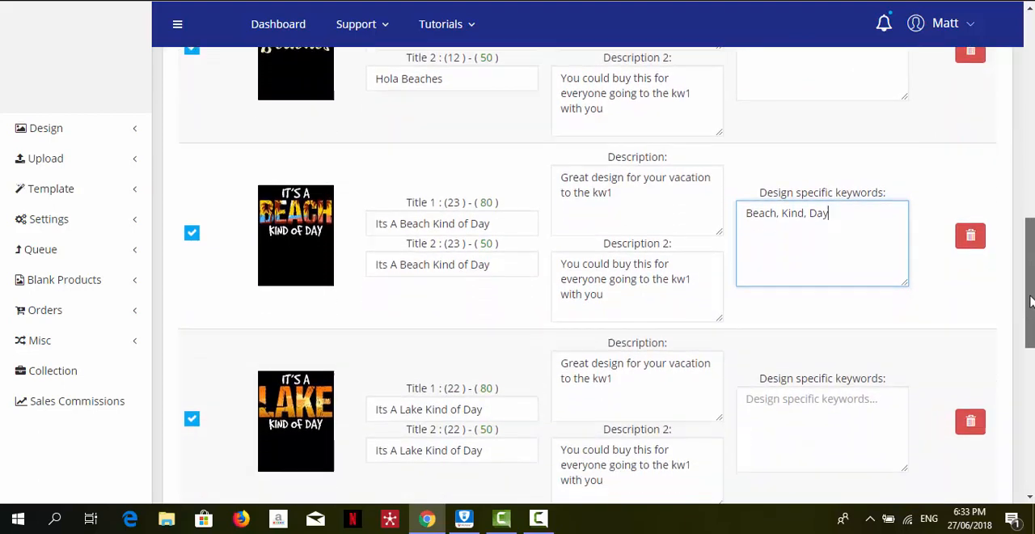
scroll(down, 3)
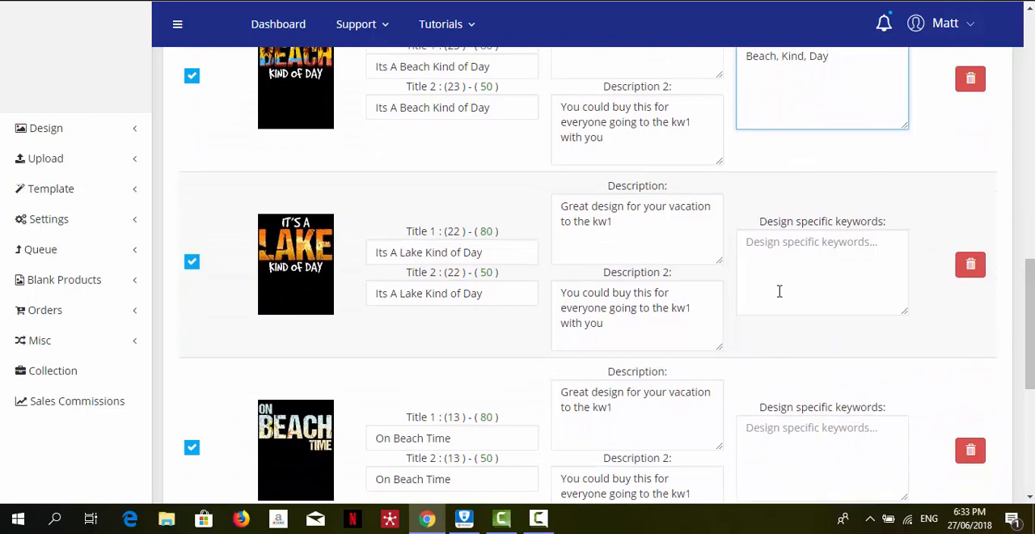
Finish the keywords Lake, Kind, Of for Its A Lake Kind of Day
text(Lake)
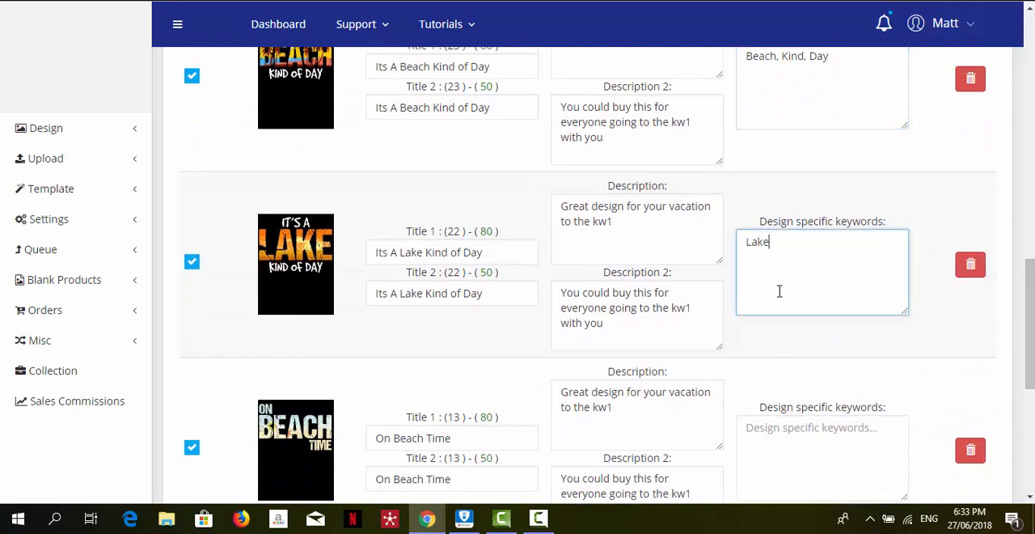
text(,)
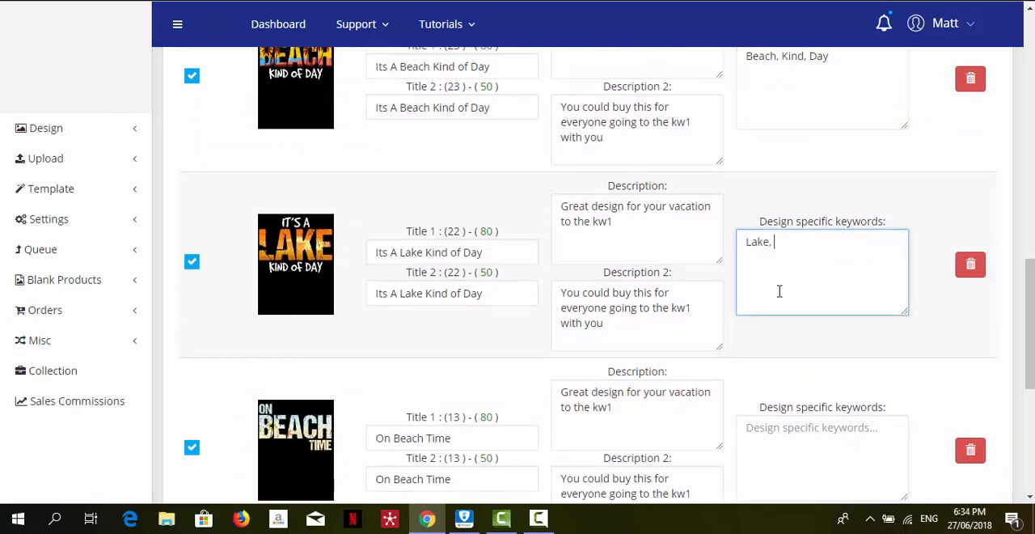
text(Kind)
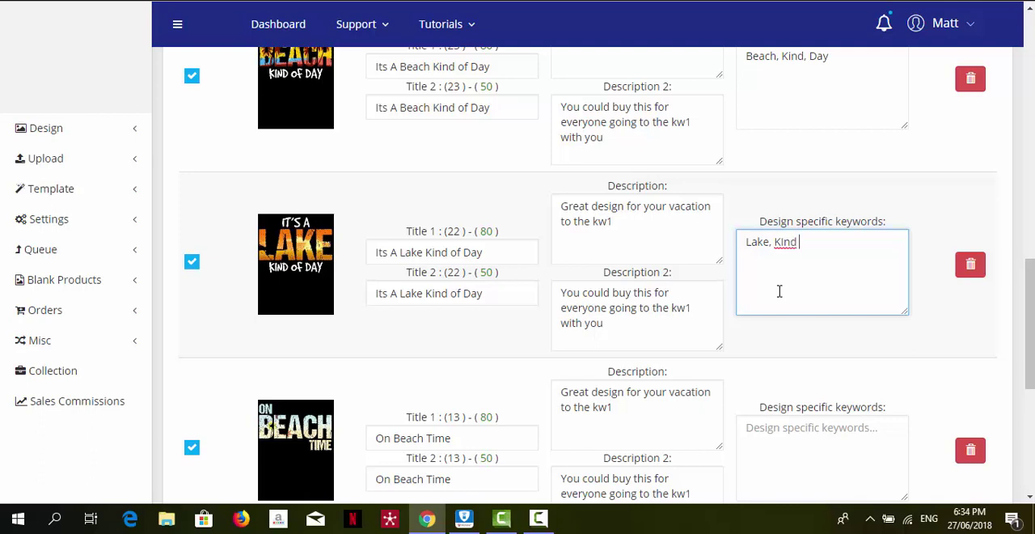
text(, Of)
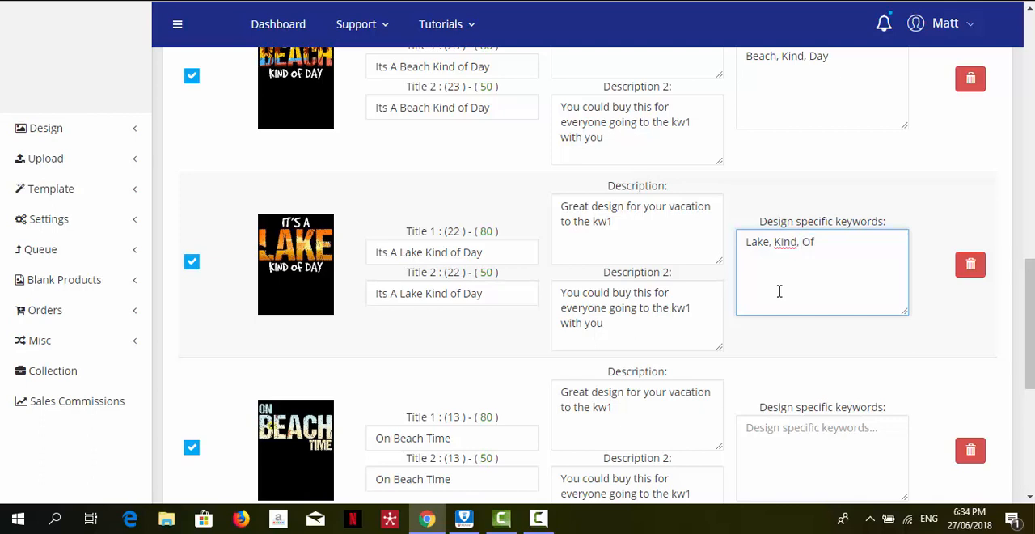
Give On Beach Time the keywords Beach, On, Time
scroll(up, 3)
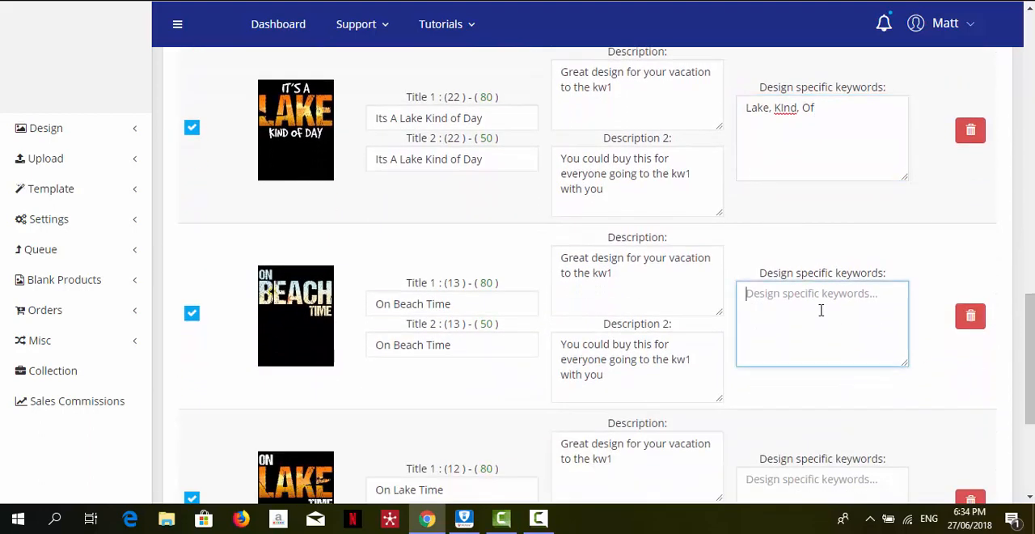
text(Beach)
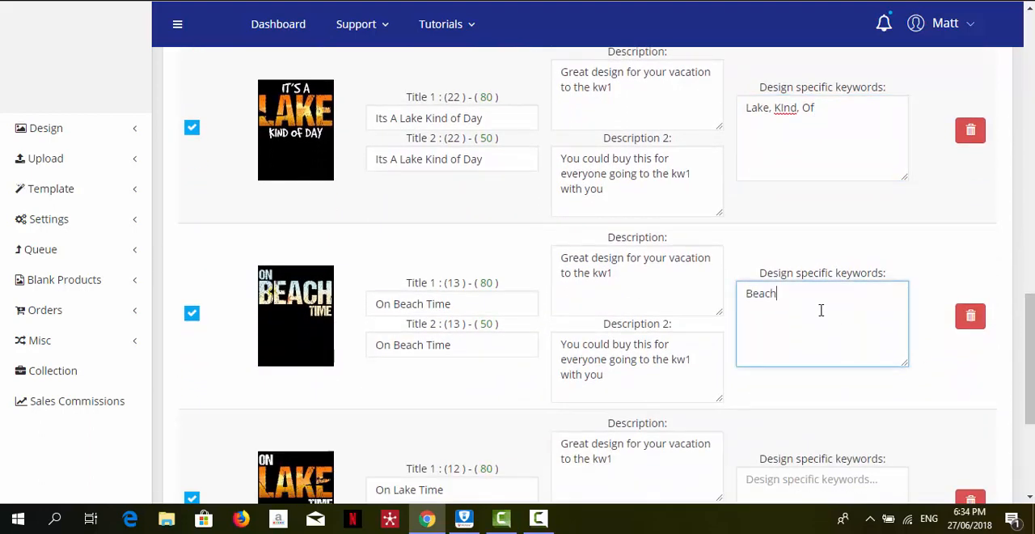
text(, On,)
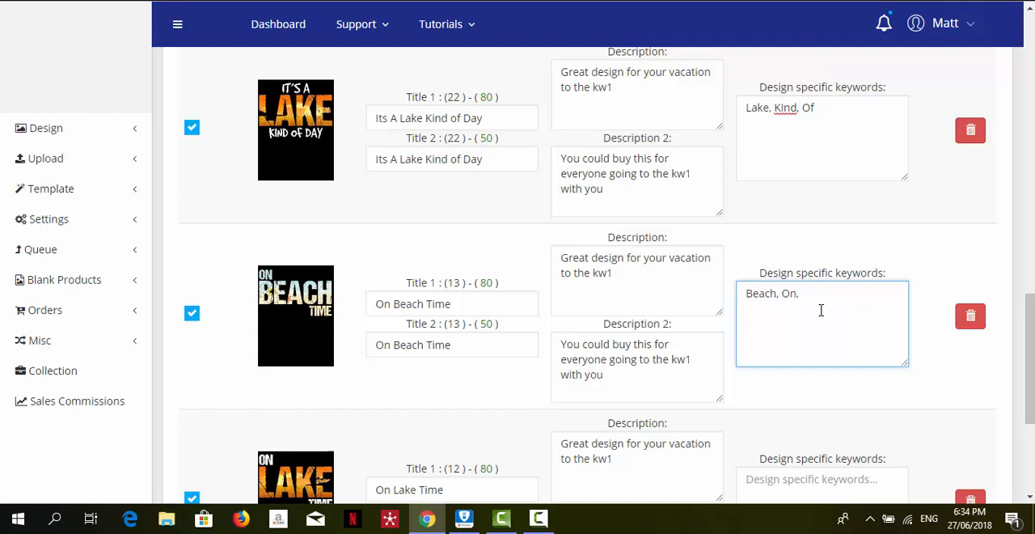
text(Time)
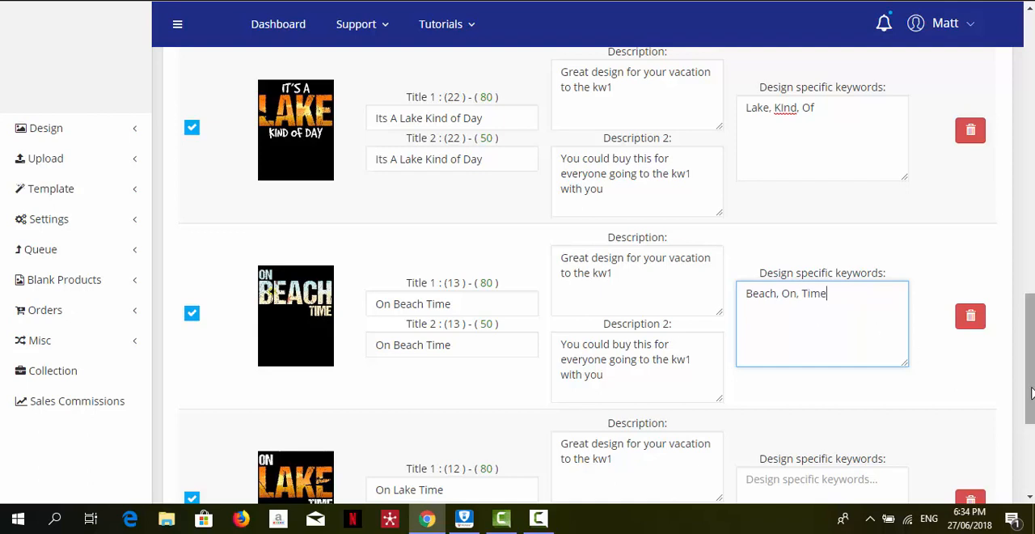
Give On Lake Time the keywords Lake, On, Time
scroll(down, 3)
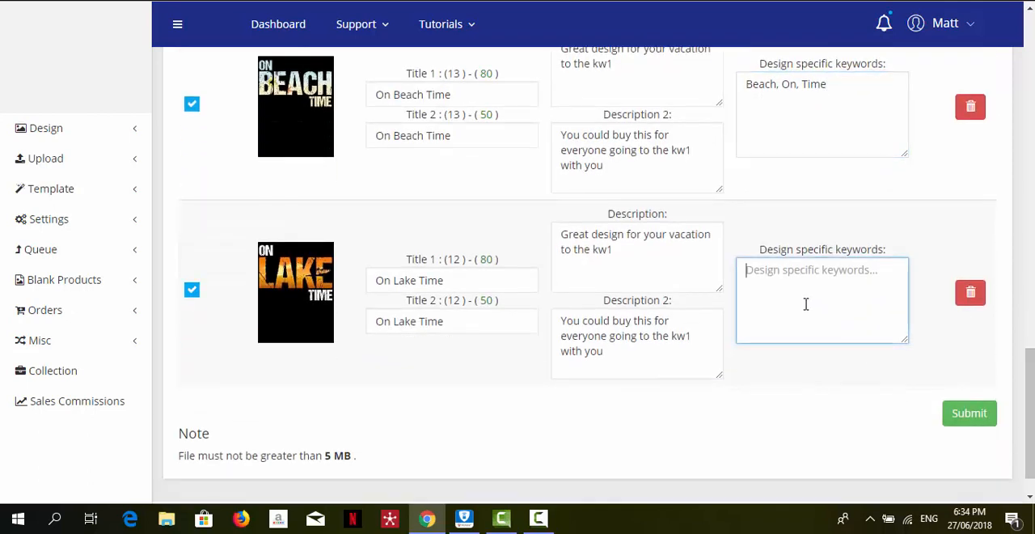
text(Lake,)
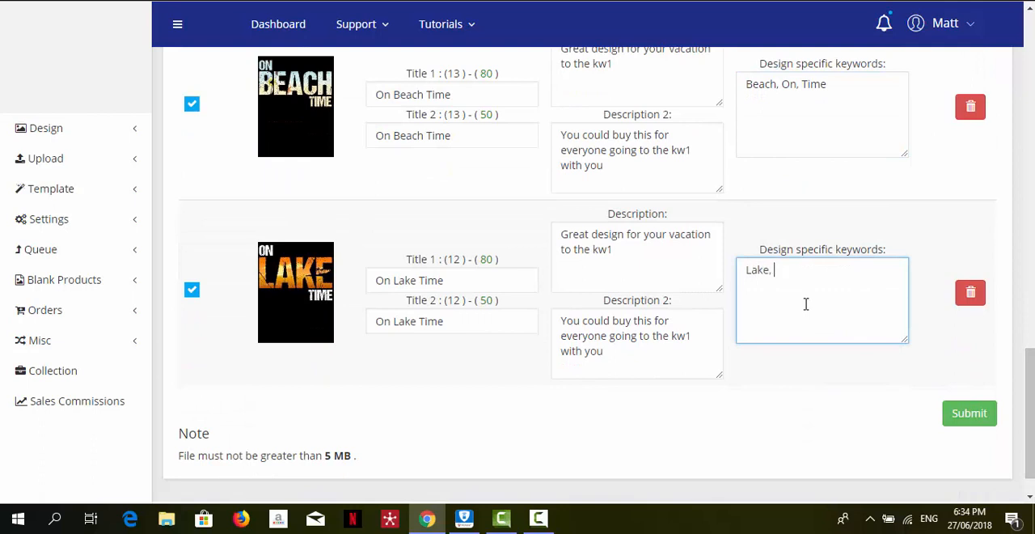
text(On,)
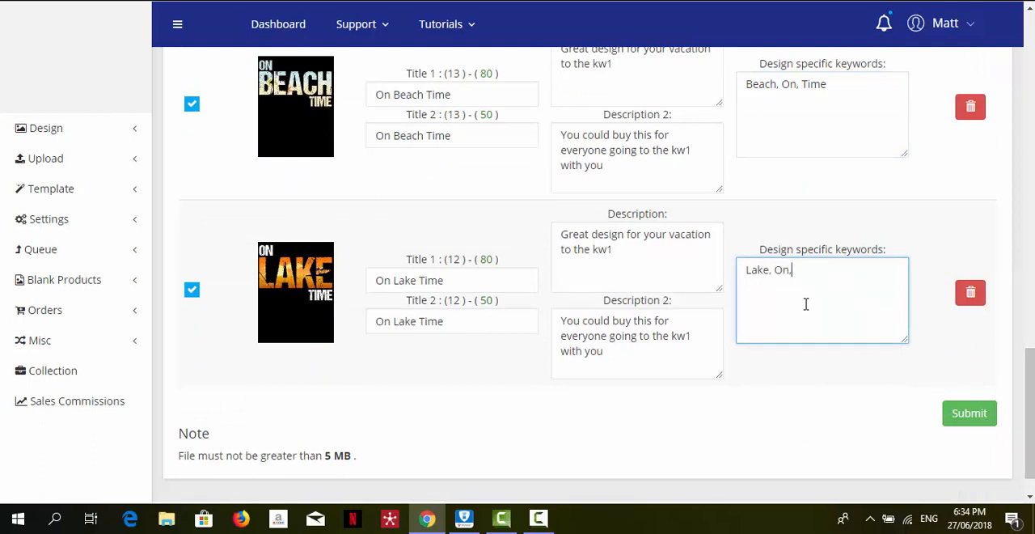
text(Time)
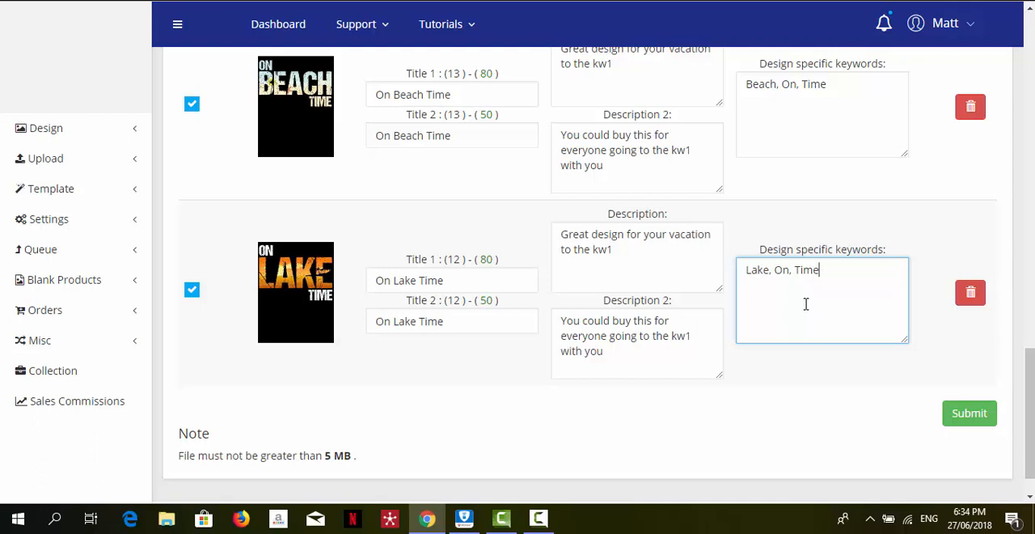
mouse_move(970, 414)
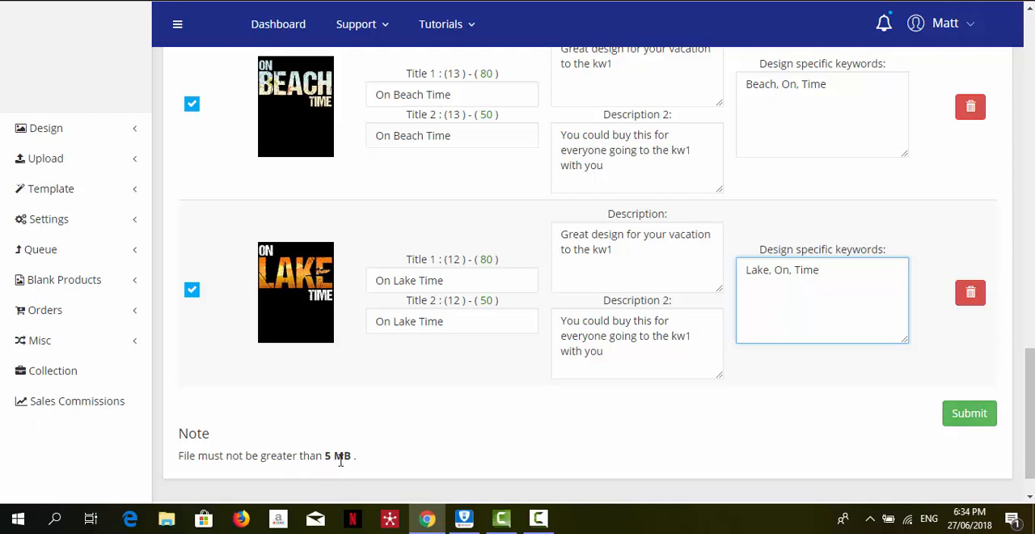
mouse_move(970, 414)
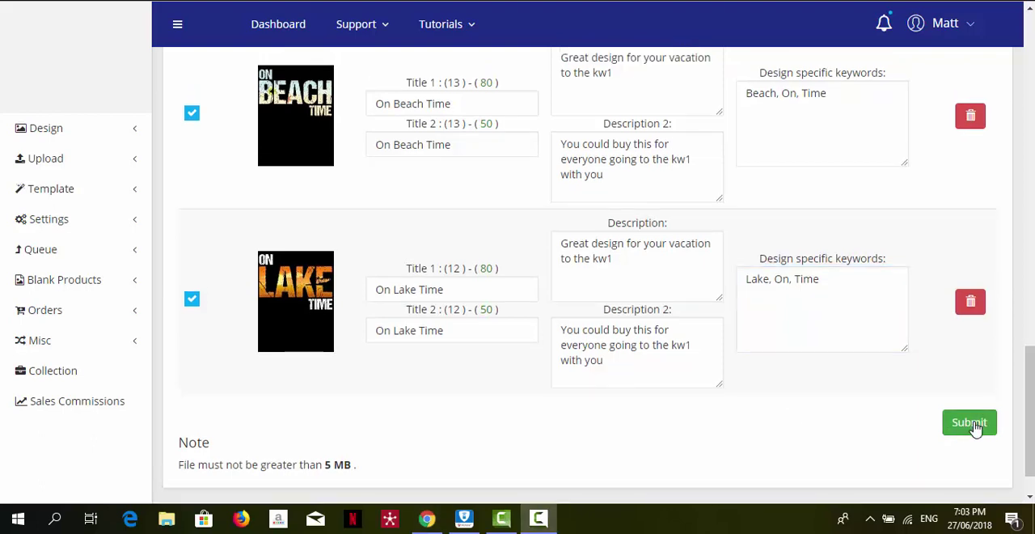
Submit the uploaded designs, bringing up the potential trademark issues warning
click(969, 422)
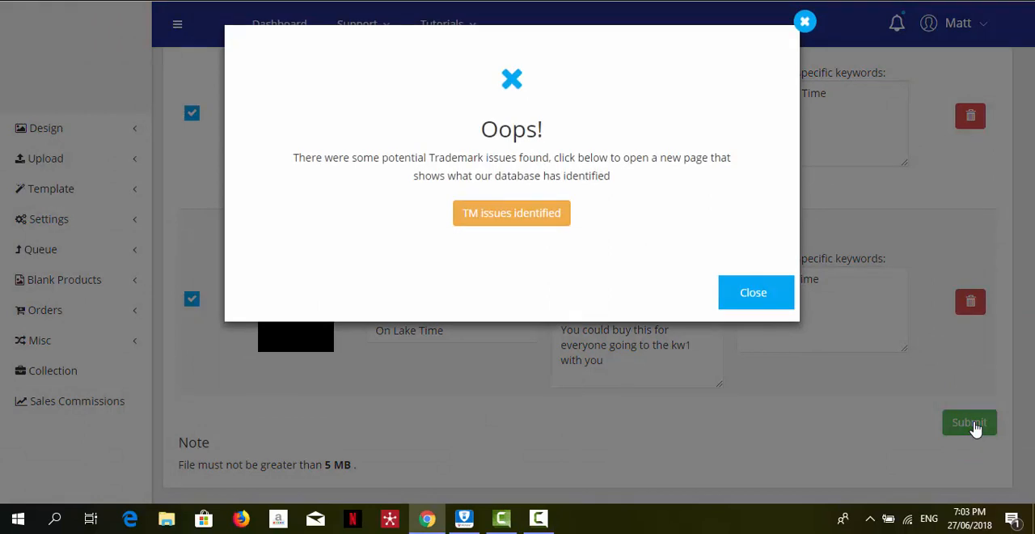
mouse_move(511, 214)
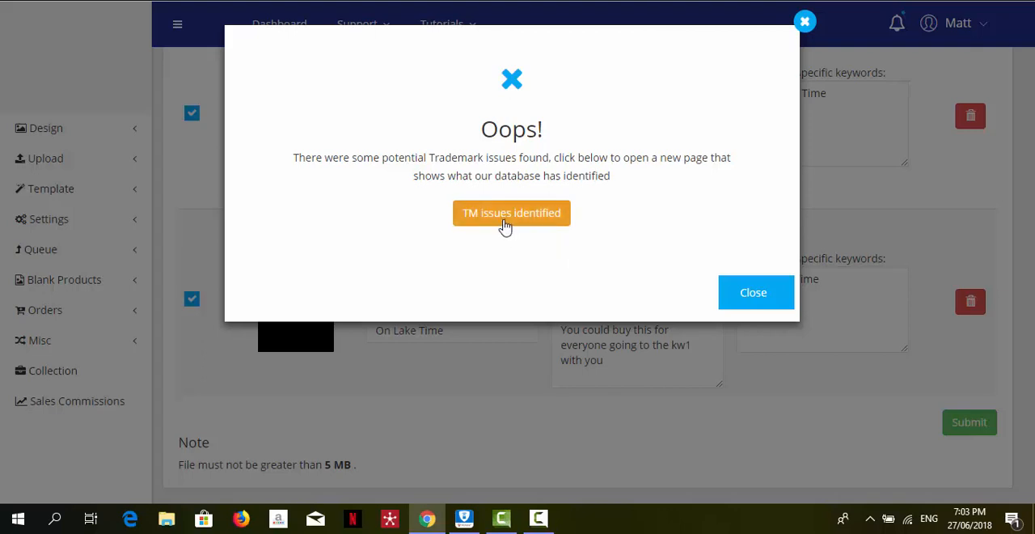
mouse_move(510, 213)
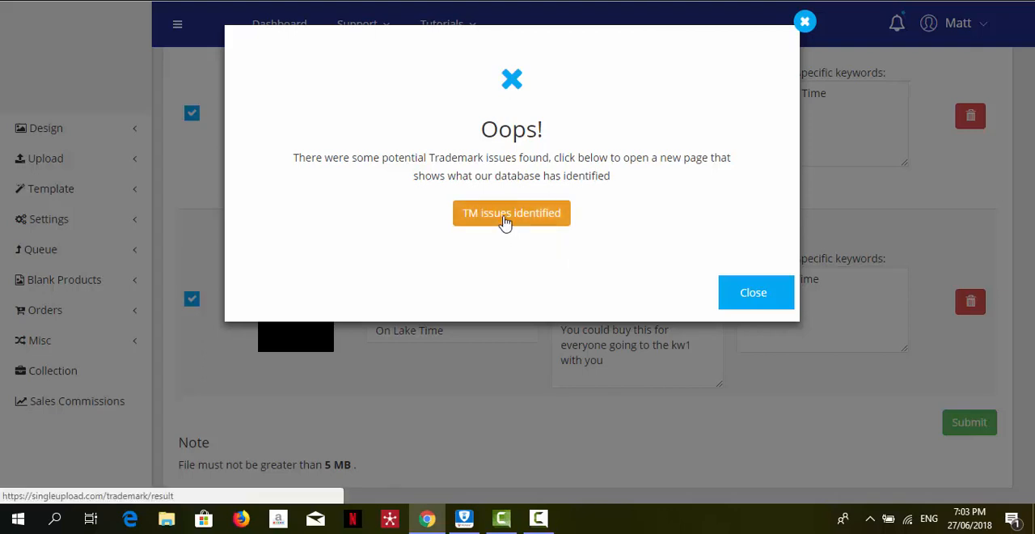